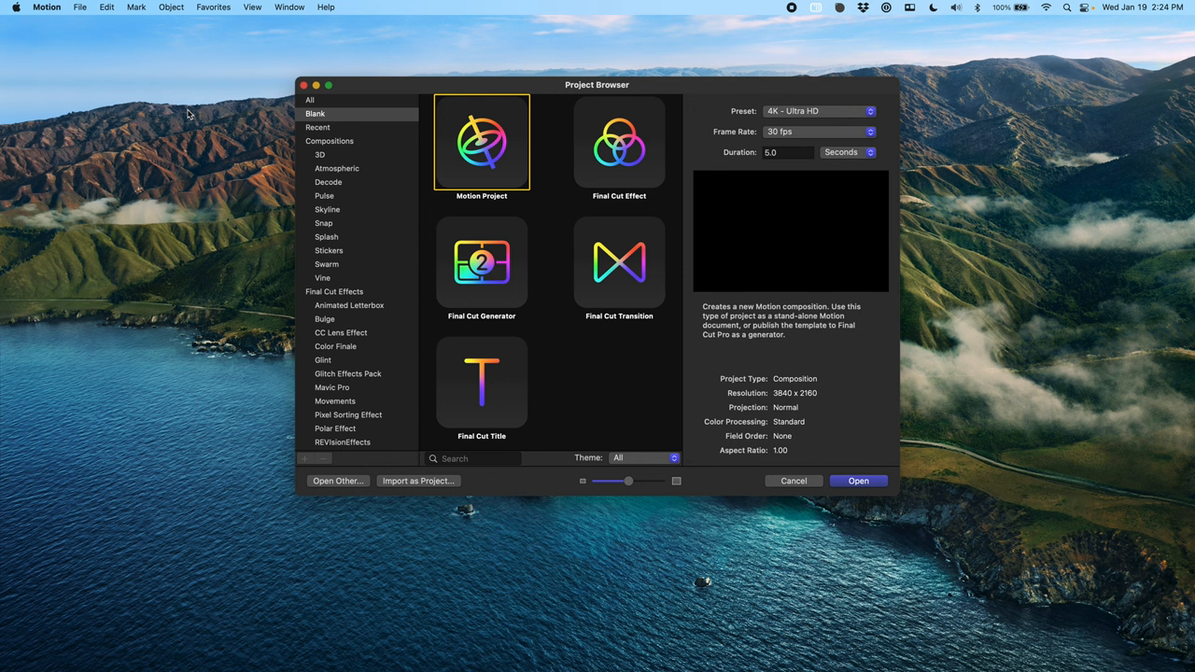
mouse_move(894, 265)
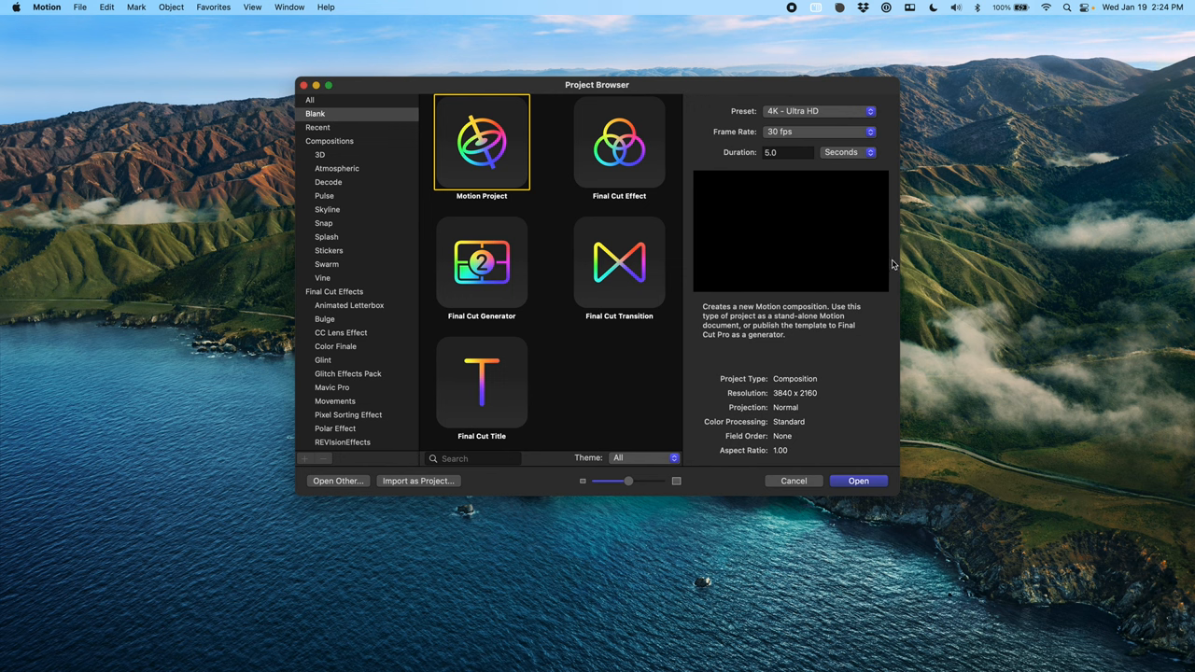
mouse_move(775, 138)
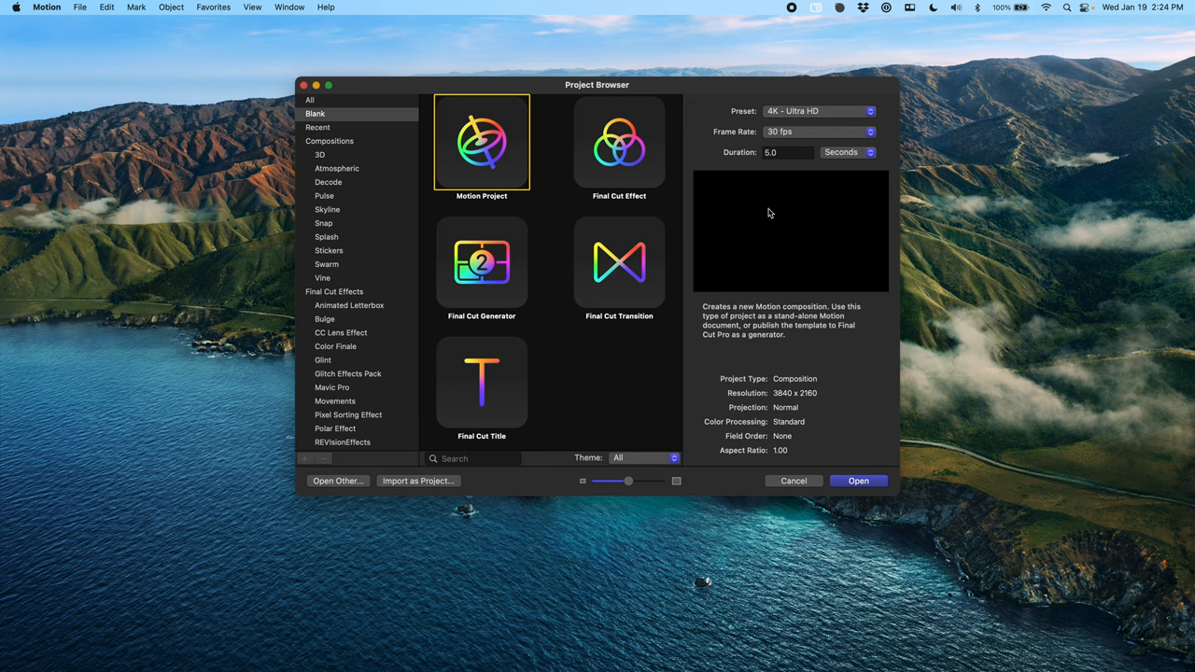
Open a new blank 4K, 30 fps Motion project holding the ink-splatter image.
click(857, 481)
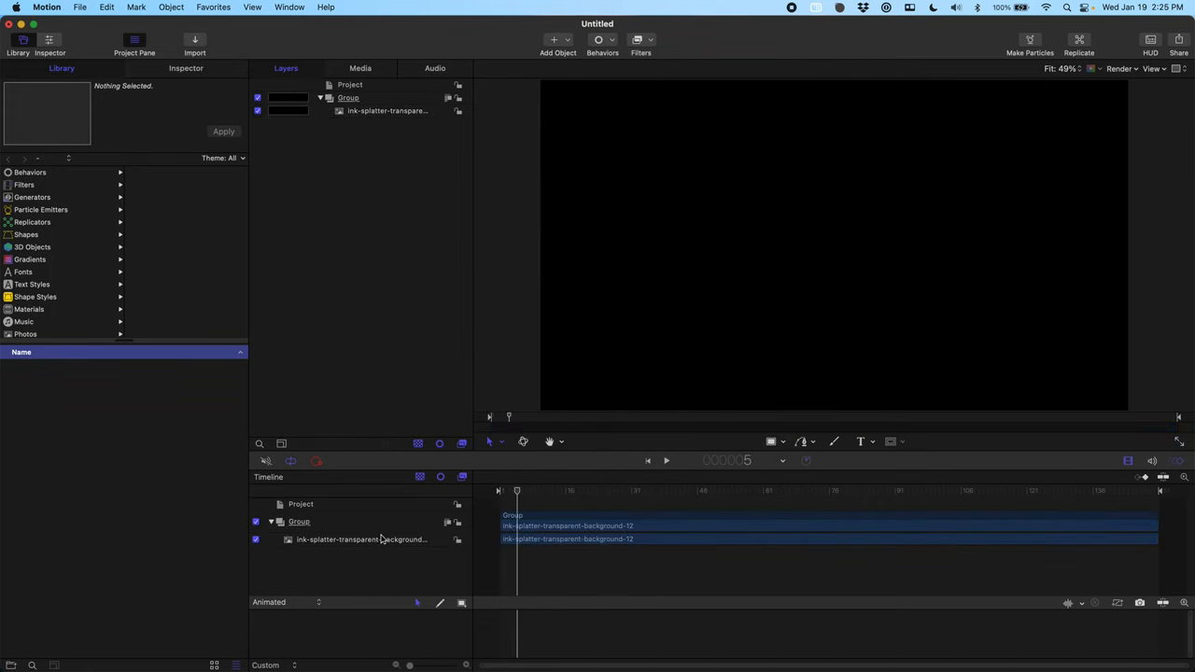
Draw a white rectangle placed beneath the ink-splatter layer.
click(299, 520)
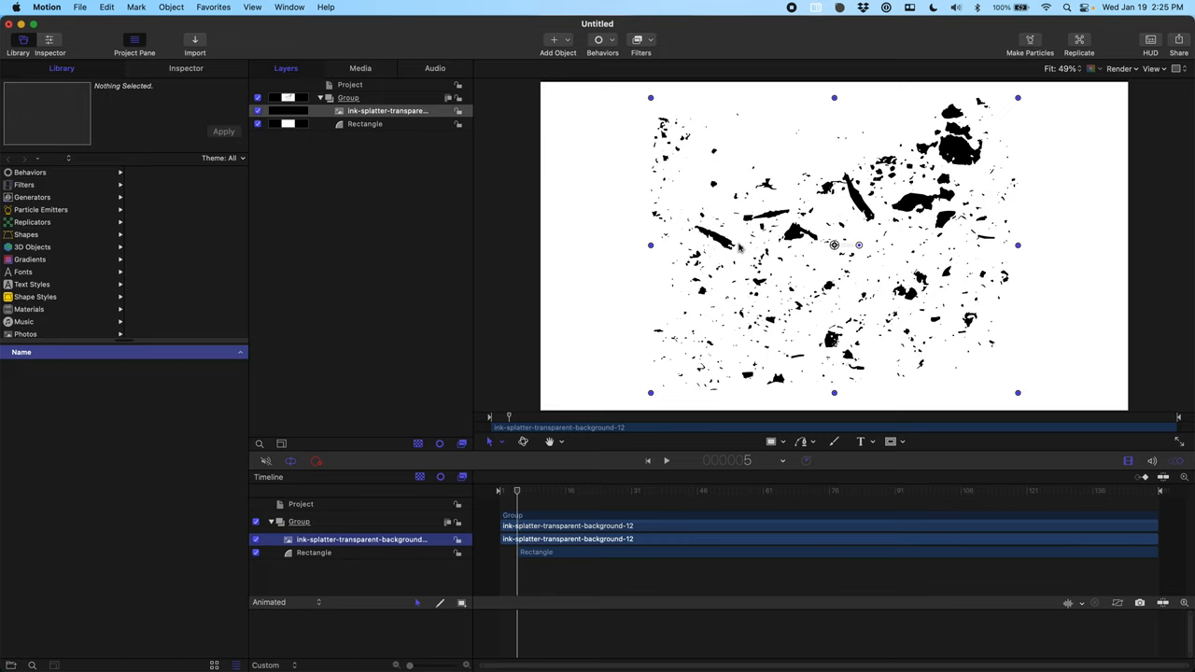
mouse_move(744, 170)
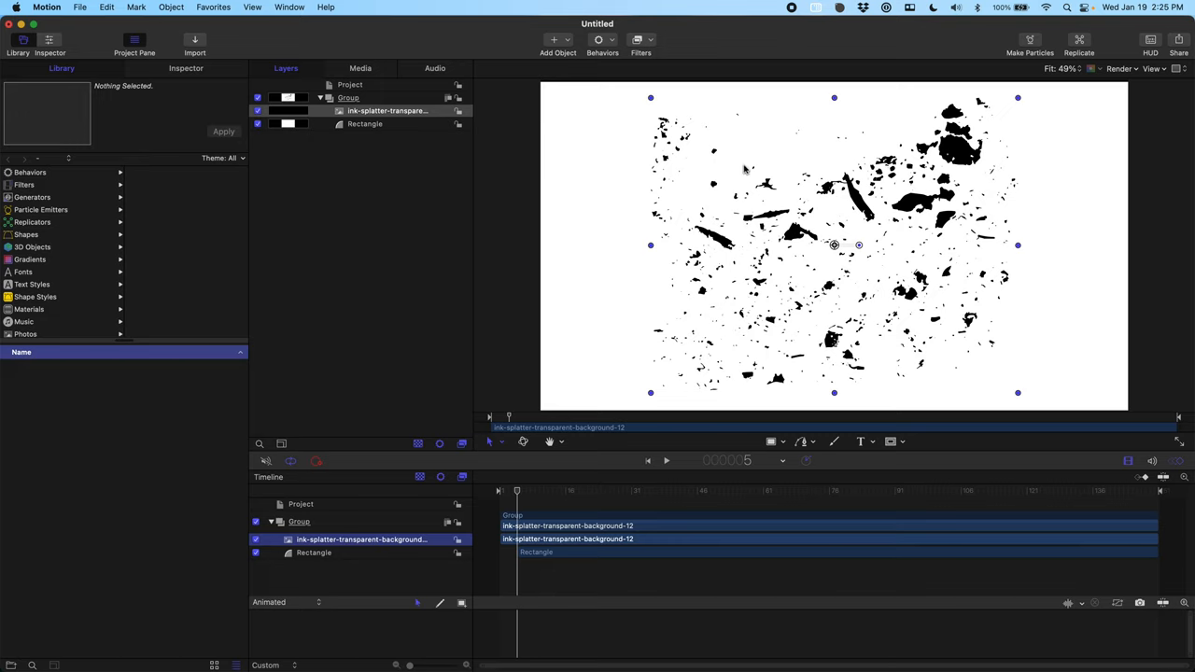
mouse_move(773, 154)
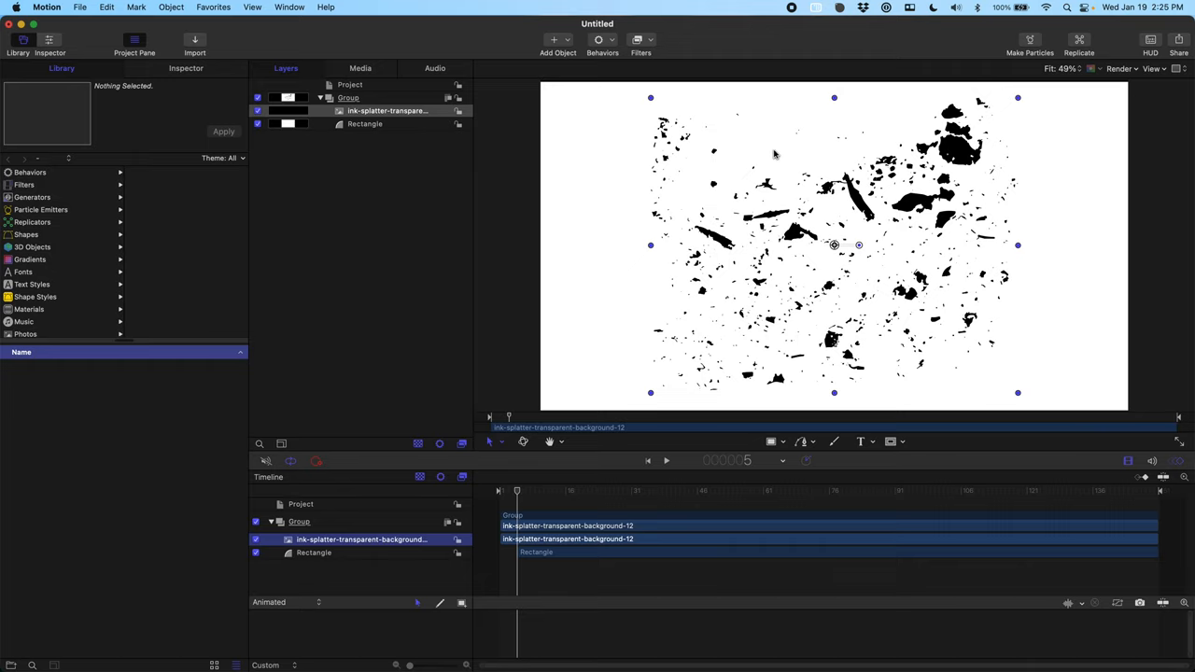
mouse_move(762, 224)
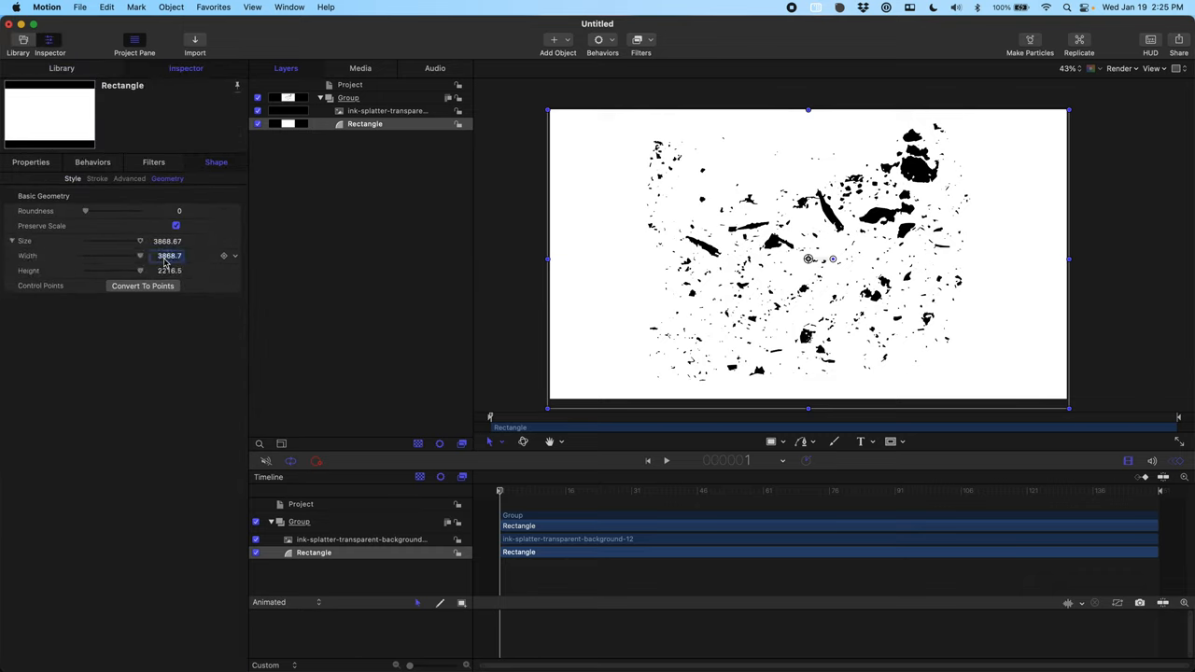
Set the rectangle's Width to 3840, then select the ink-splatter layer.
text(3840)
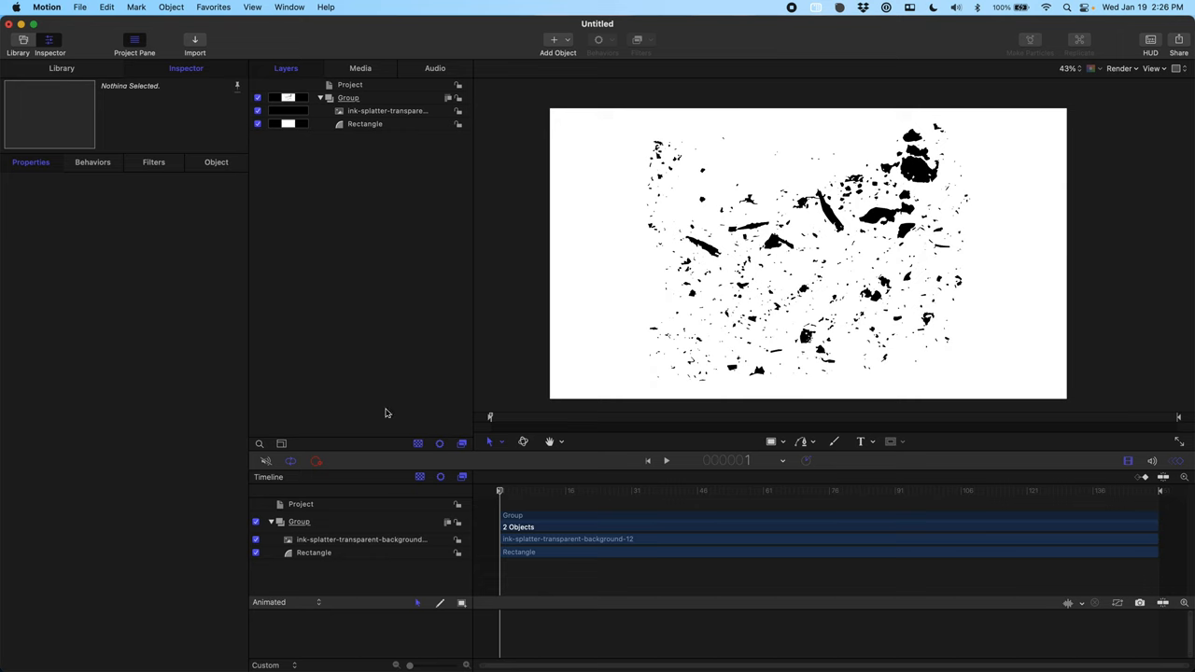
click(386, 110)
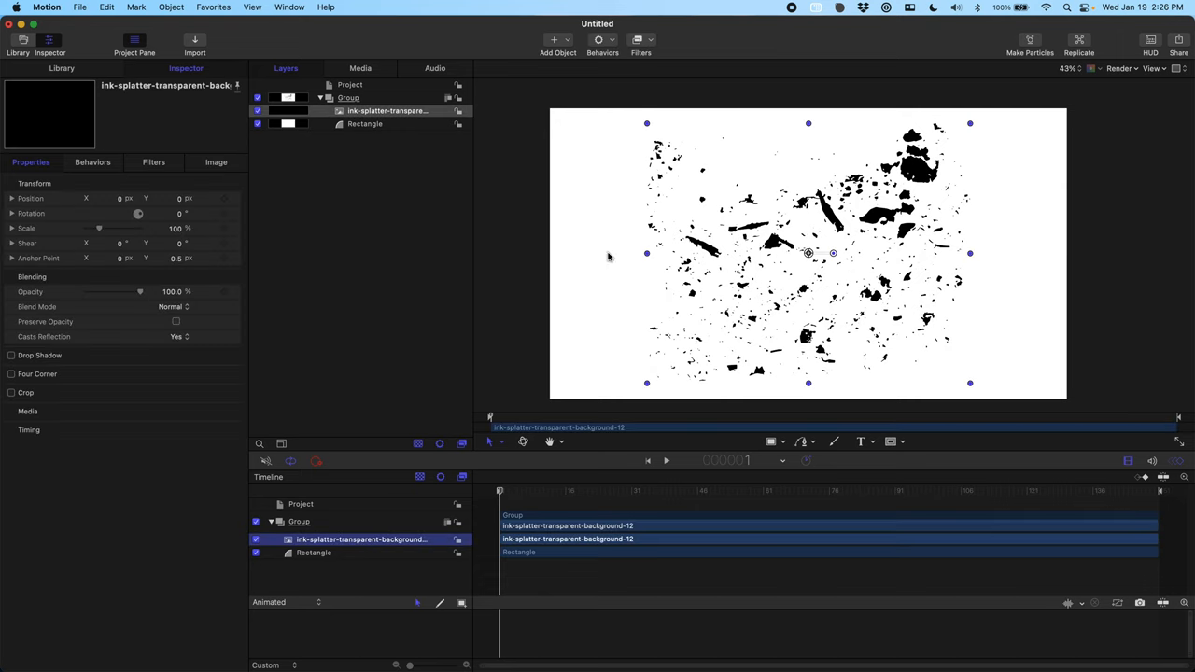
mouse_move(1079, 42)
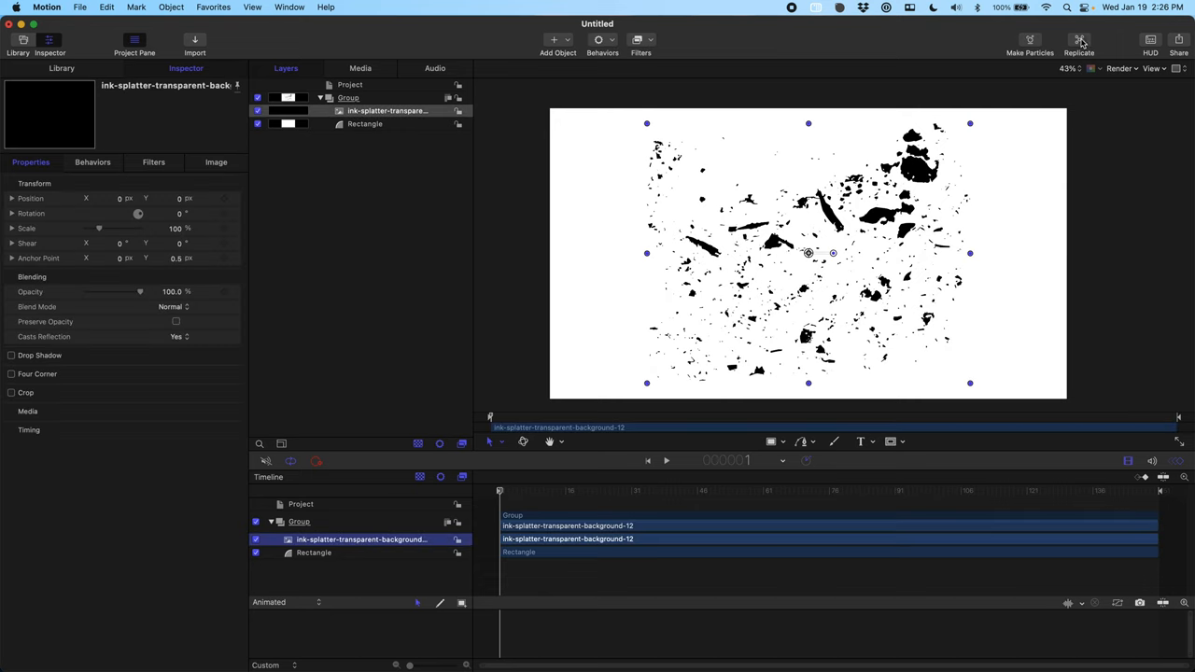
Replicate the ink-splatter image and set the replicator Shape to Line.
click(1078, 43)
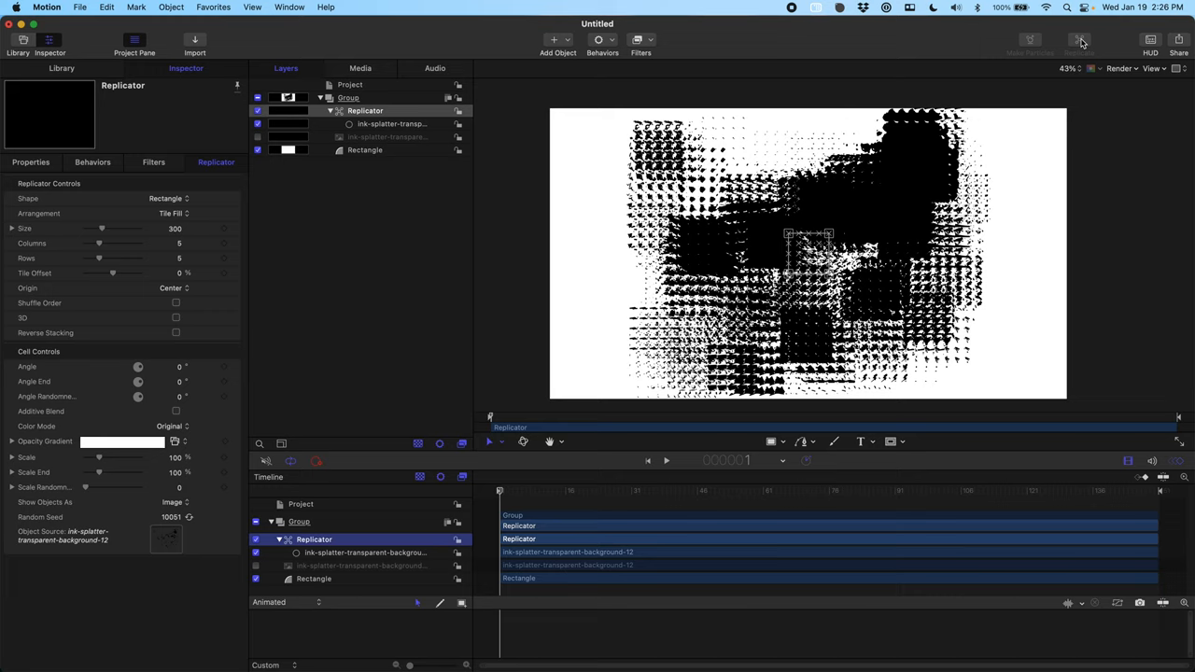
mouse_move(781, 272)
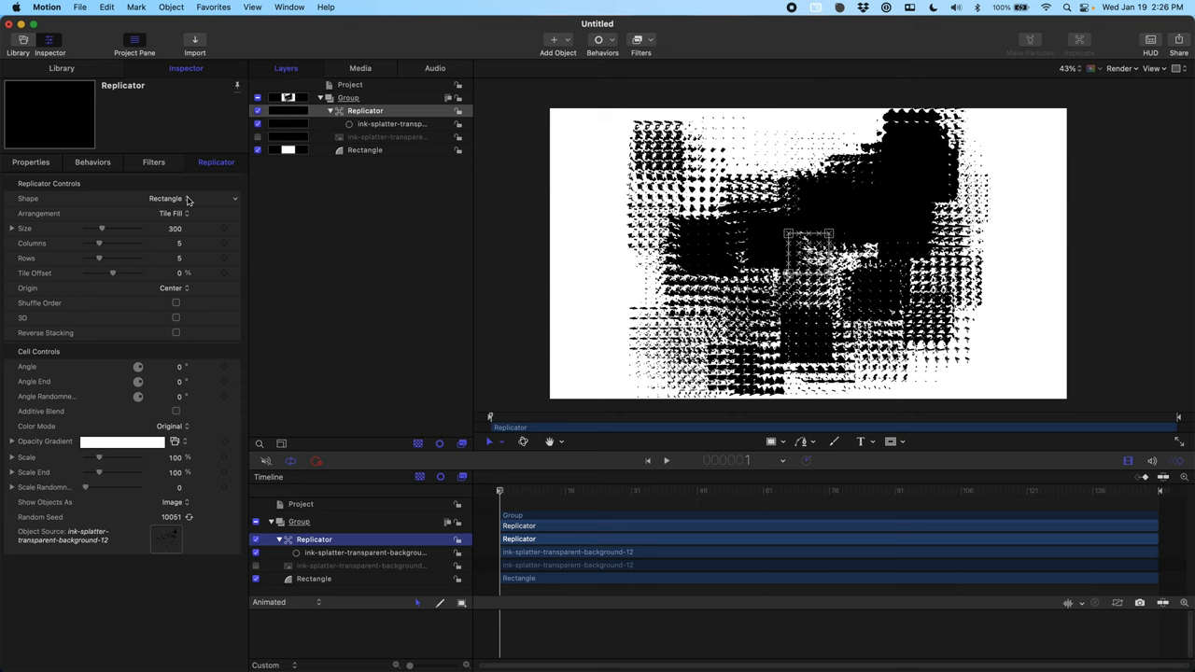
click(166, 198)
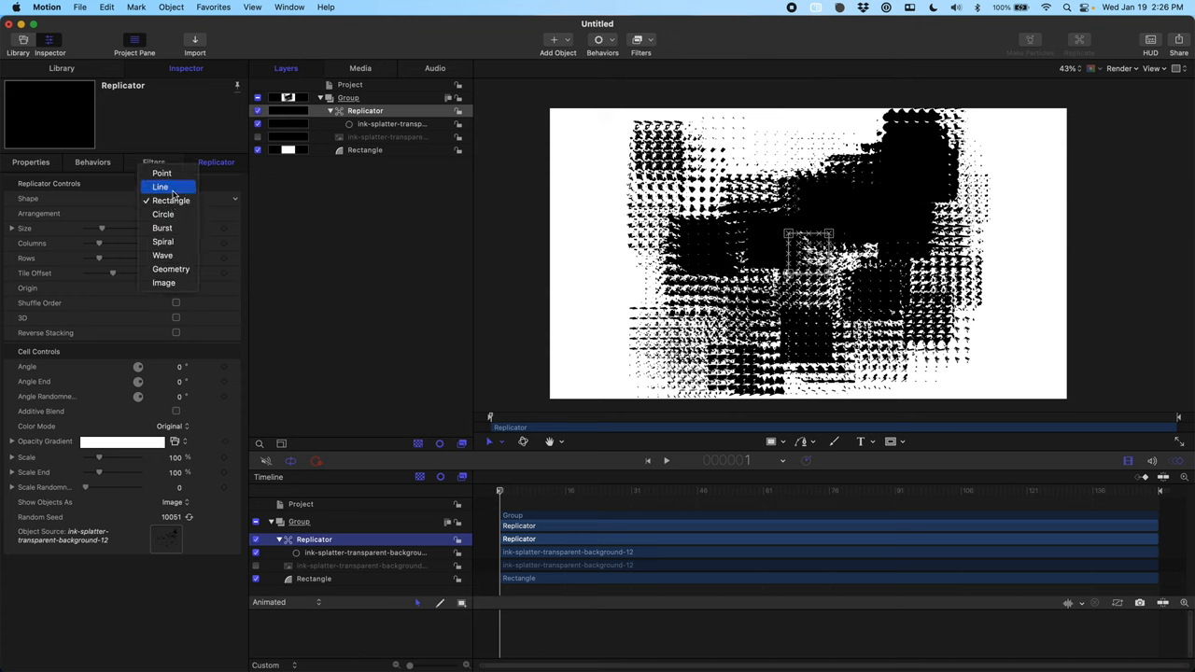
click(160, 187)
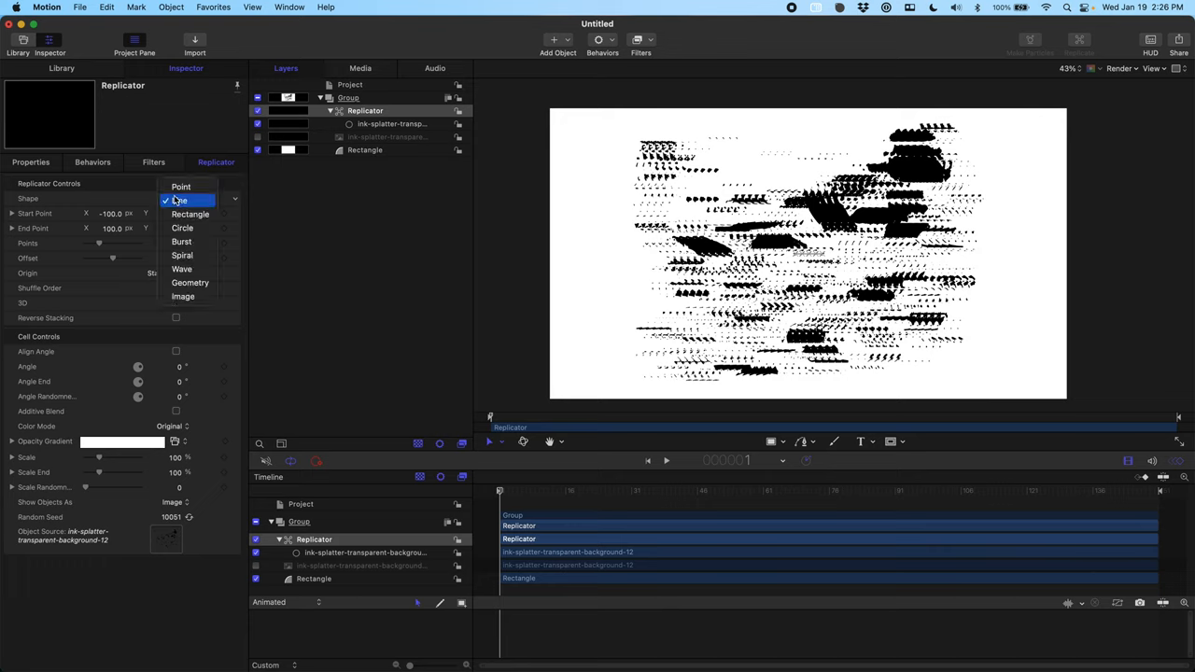
mouse_move(190, 282)
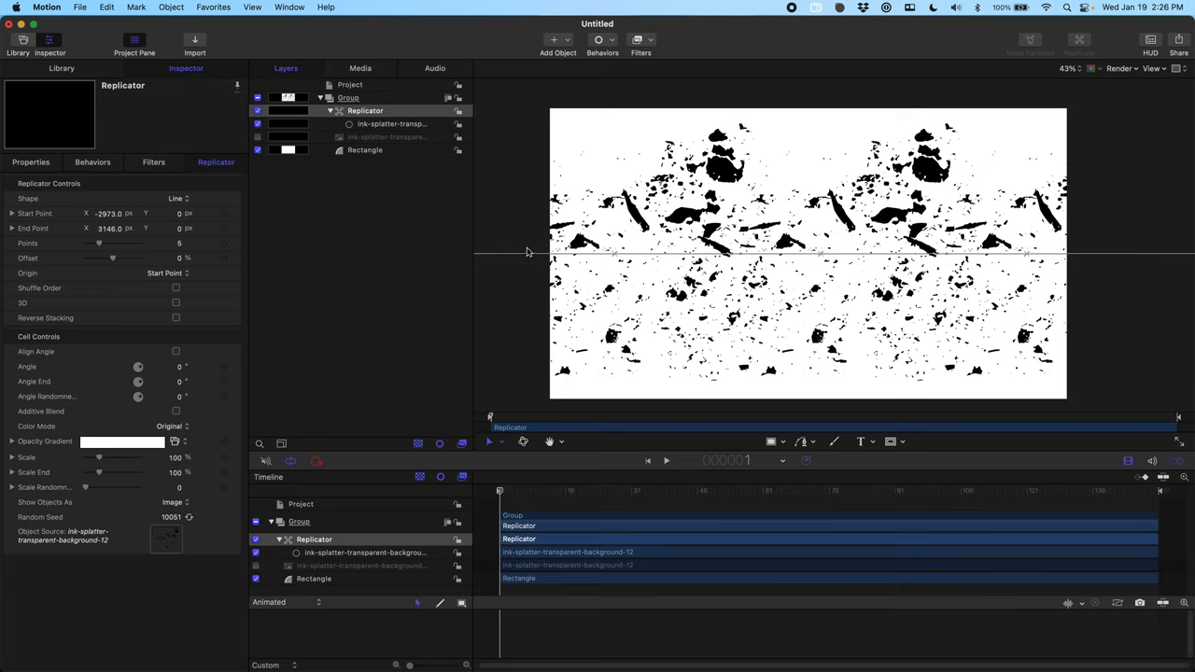
mouse_move(528, 250)
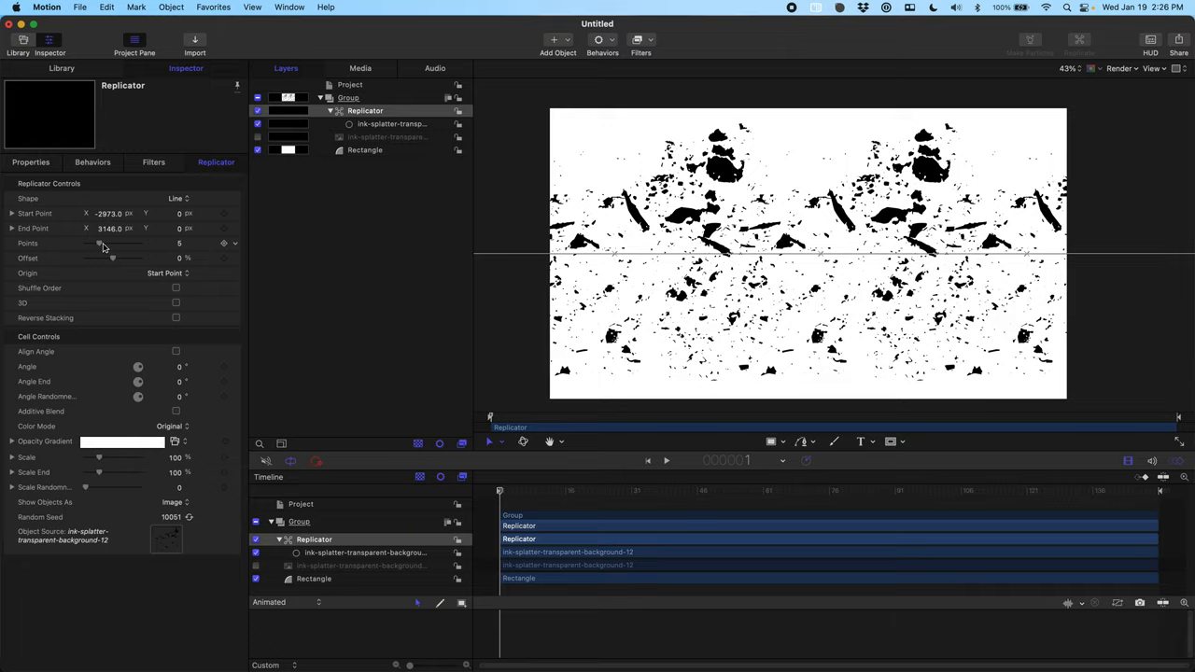
Span the line from X -2973 to 3146 and raise Points to 597.
drag(100, 242, 133, 242)
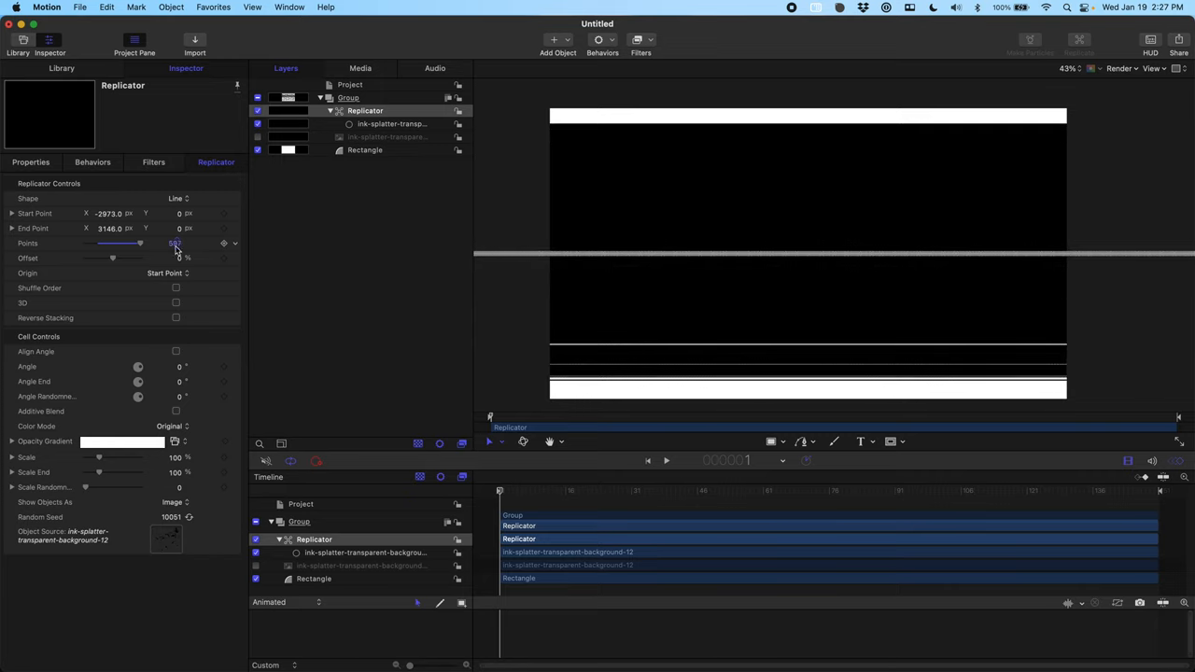
click(174, 242)
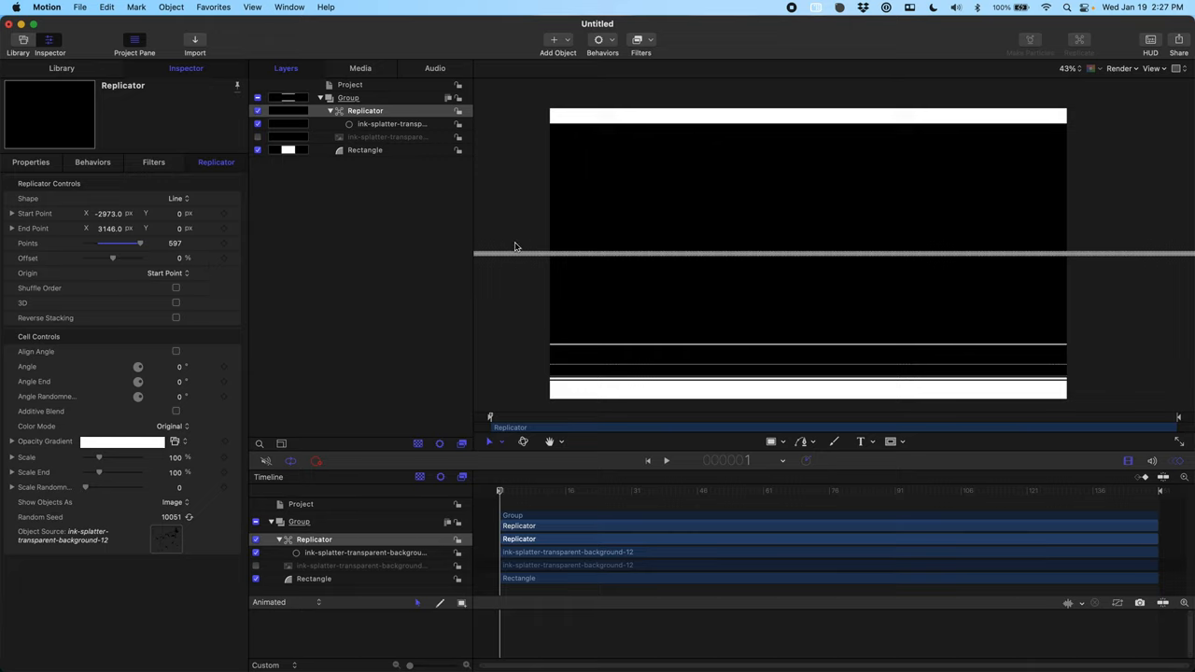
mouse_move(612, 291)
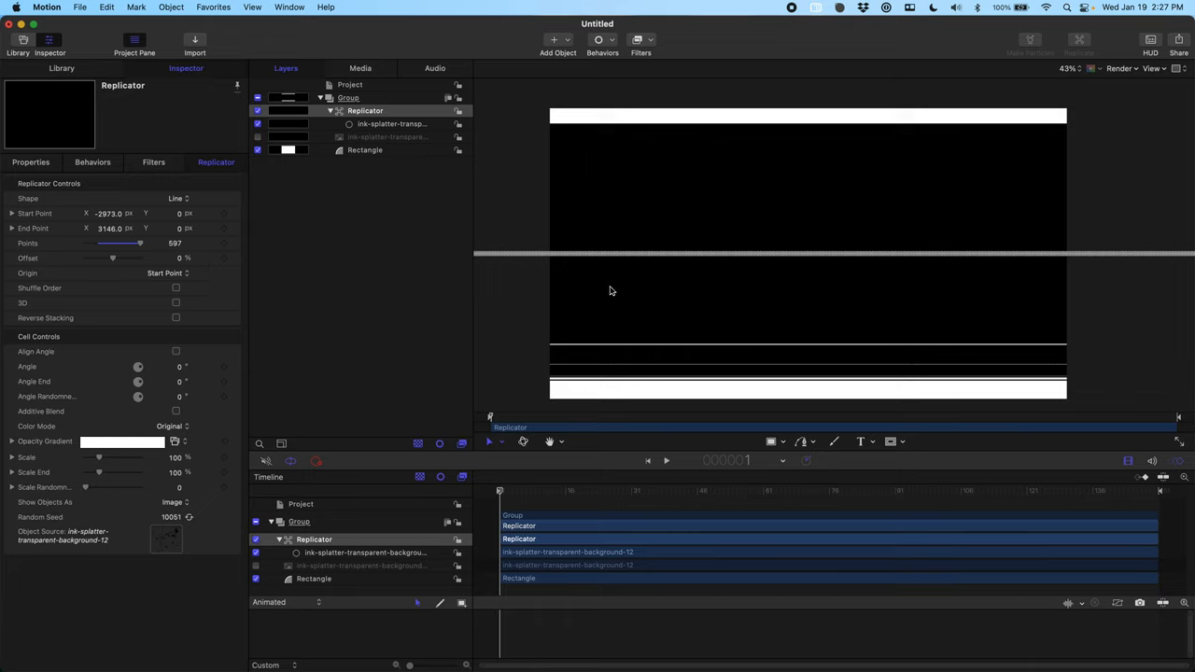
mouse_move(302, 306)
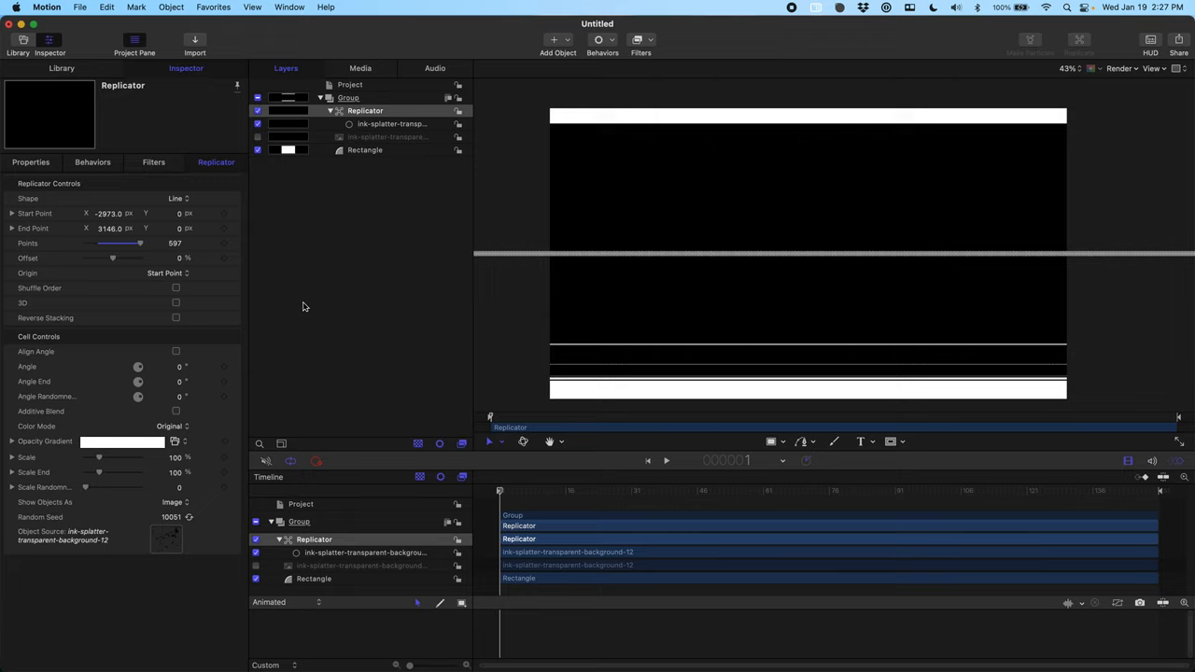
mouse_move(279, 307)
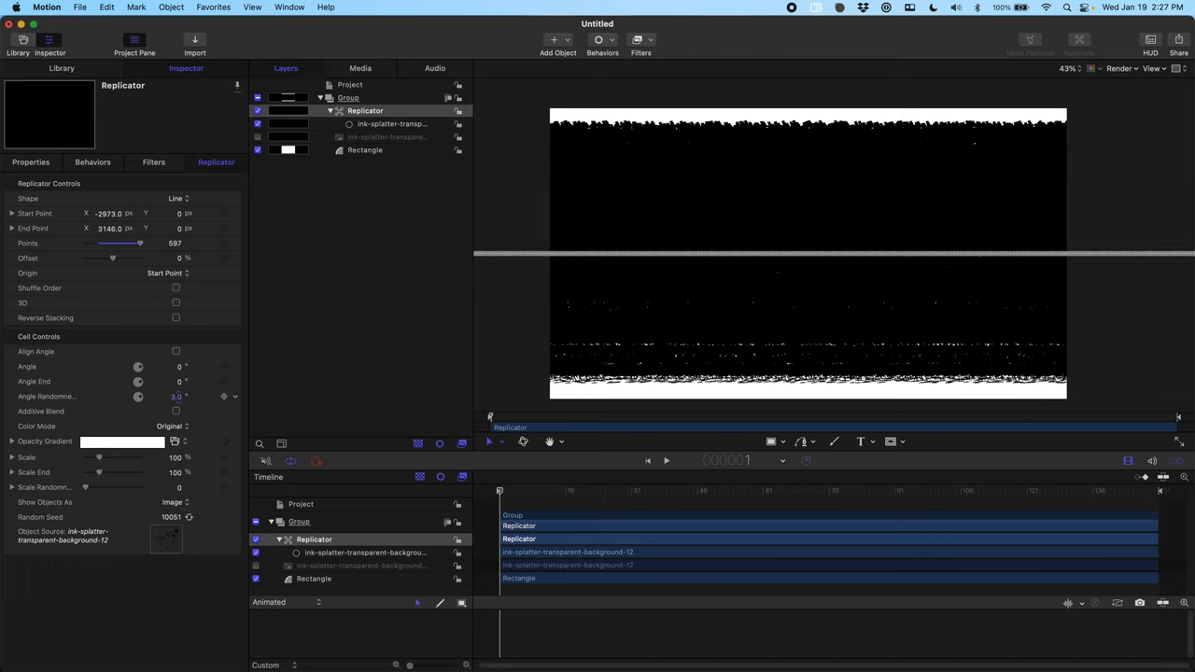
Set the copies' Angle Randomness to 4.0 and Scale Randomness to 17.
click(176, 396)
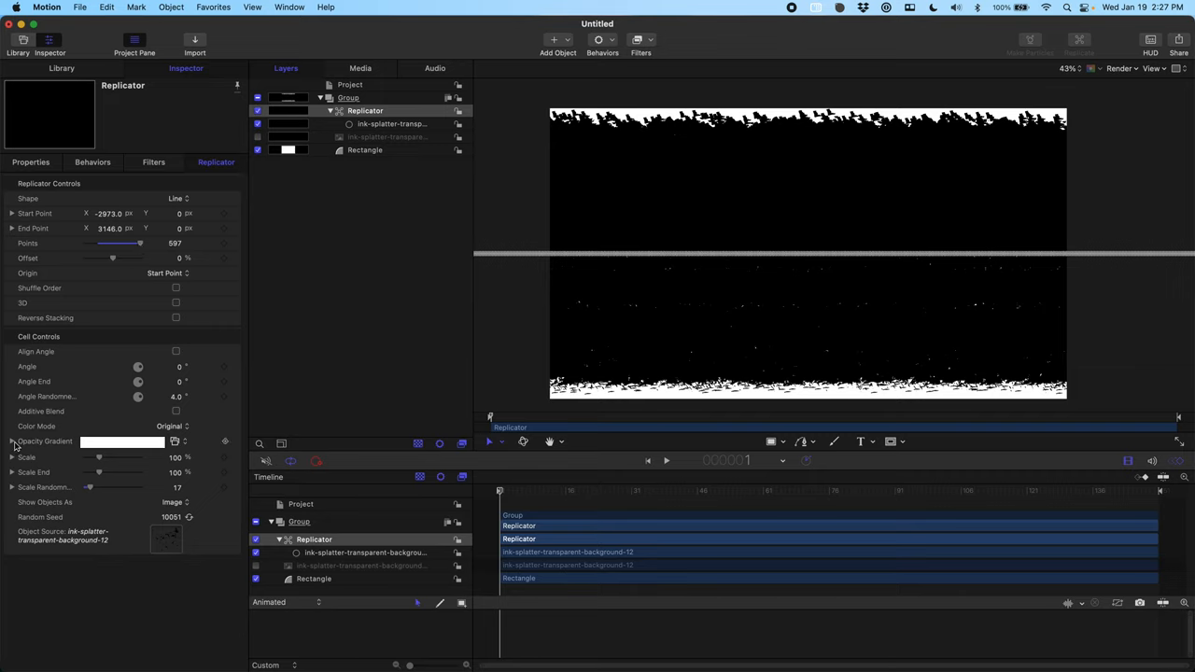
Add a transparent 0% stop to the replicator's Opacity Gradient and position it.
click(12, 441)
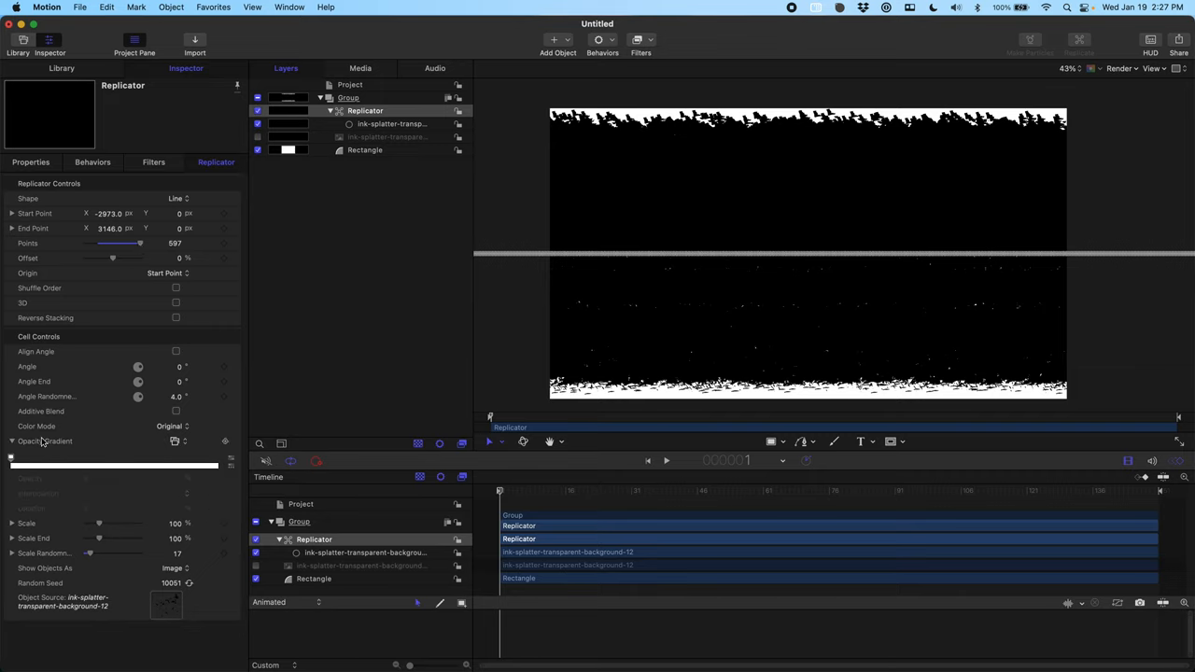
click(188, 461)
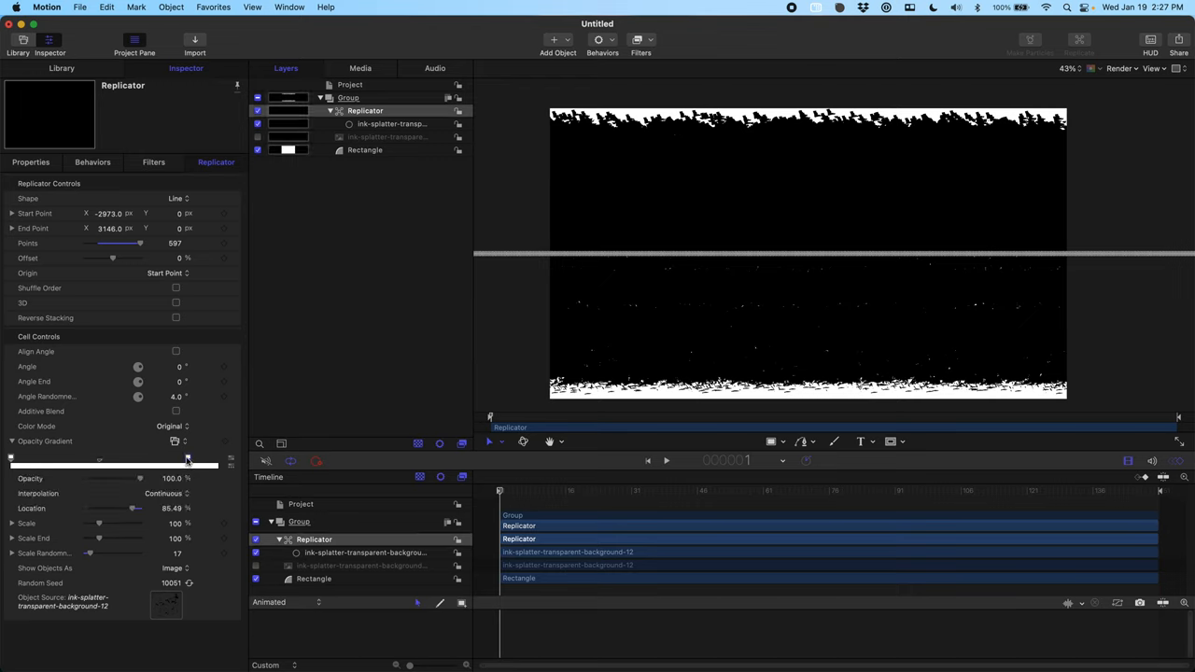
drag(187, 459, 154, 459)
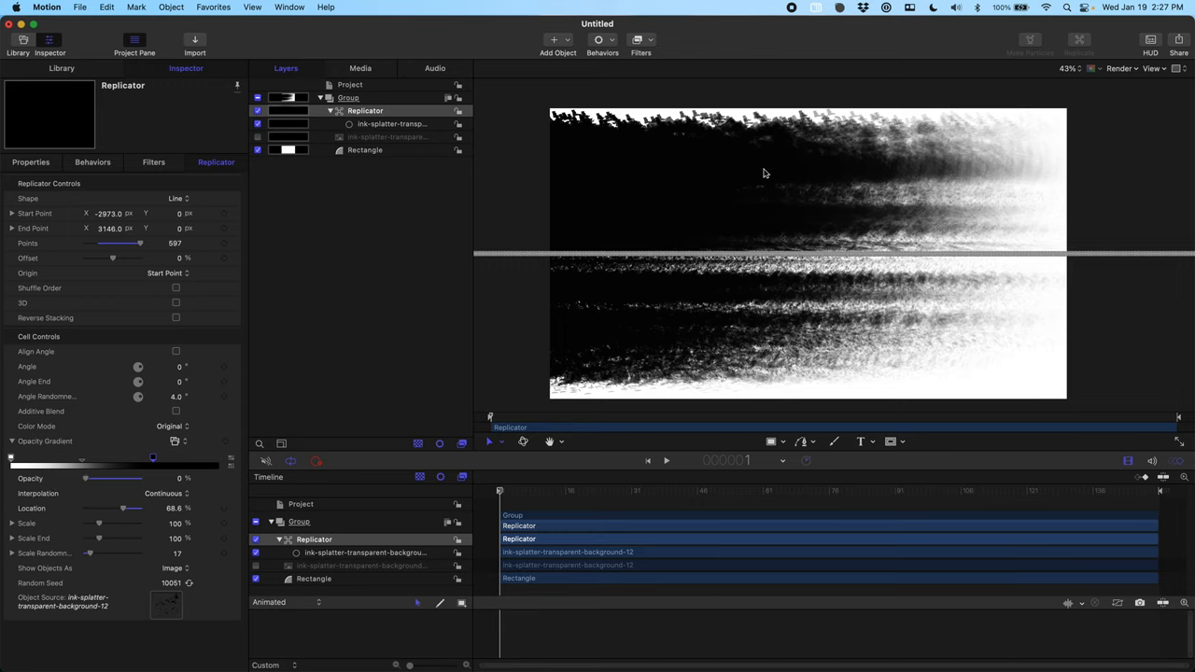
mouse_move(159, 469)
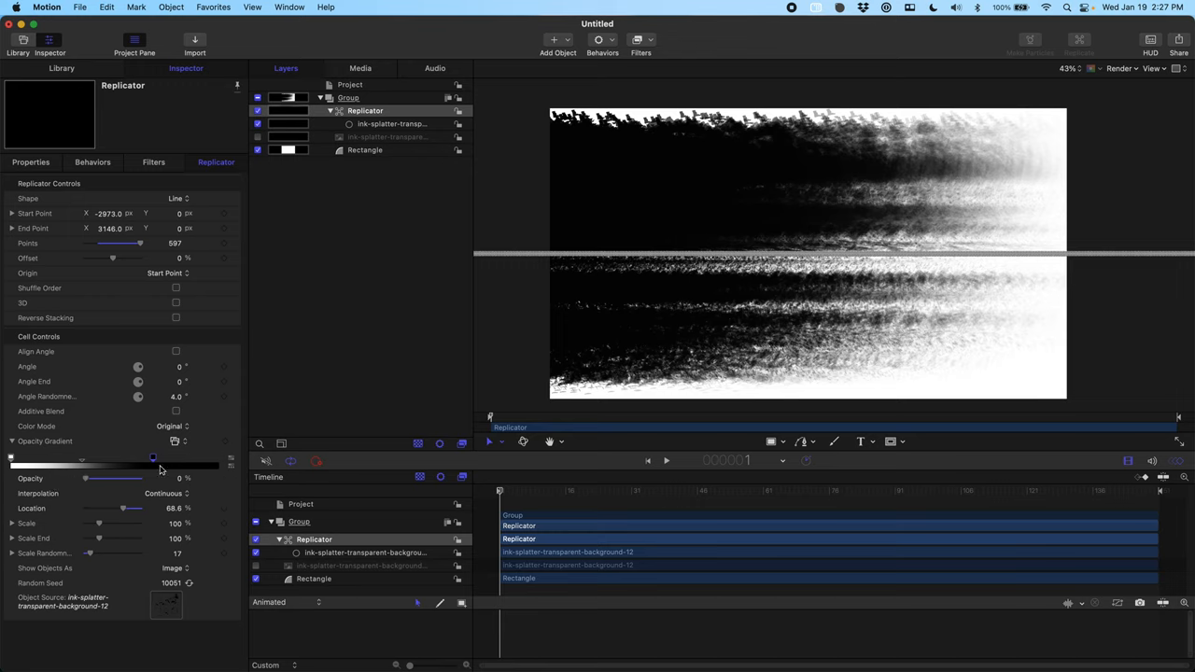
drag(152, 458, 60, 457)
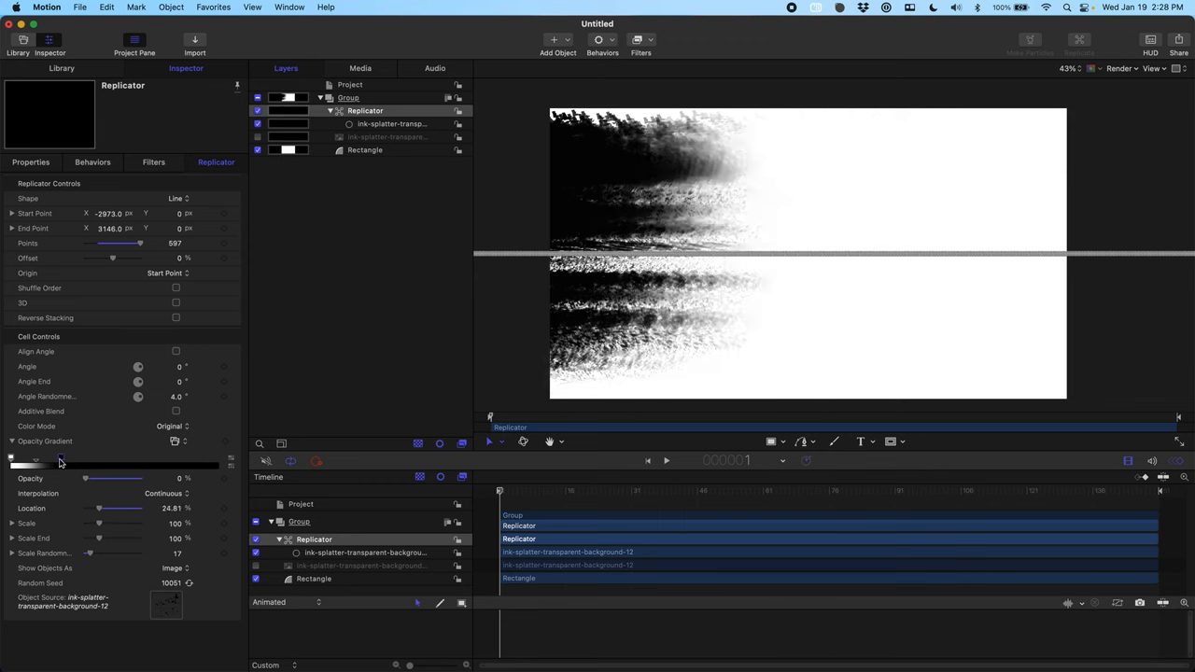
drag(60, 458, 173, 458)
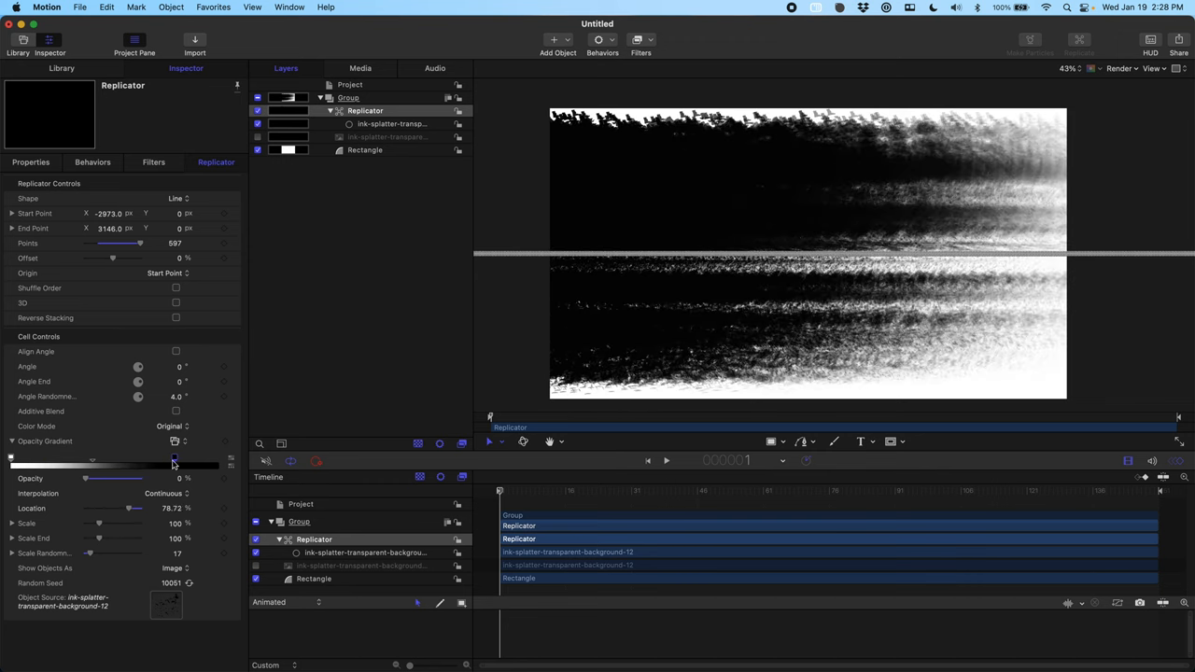
drag(174, 458, 127, 457)
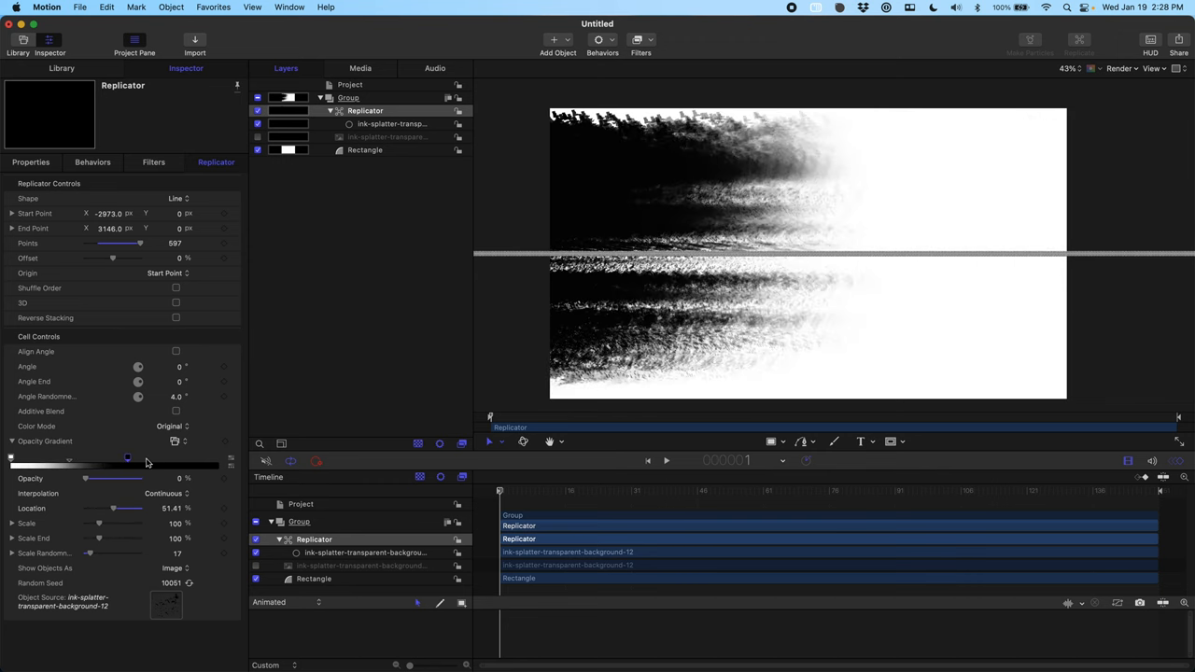
drag(127, 457, 183, 457)
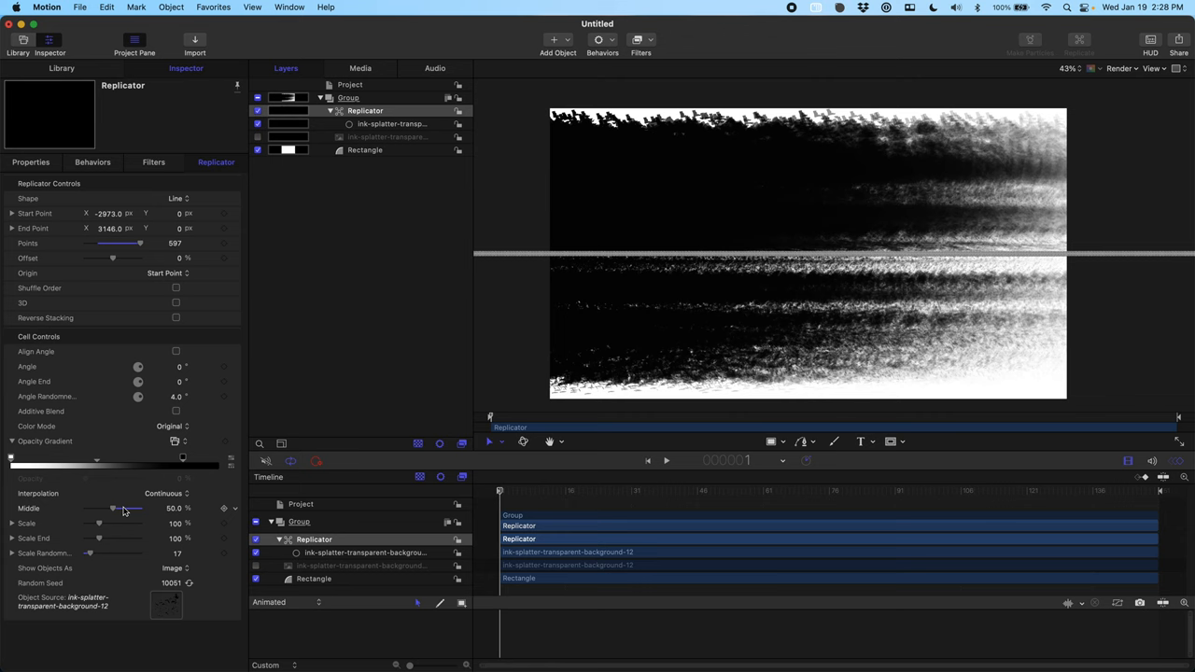
Tune the fade midpoint and keyframe its Location from about 83% to 40% by frame 60.
drag(112, 508, 136, 507)
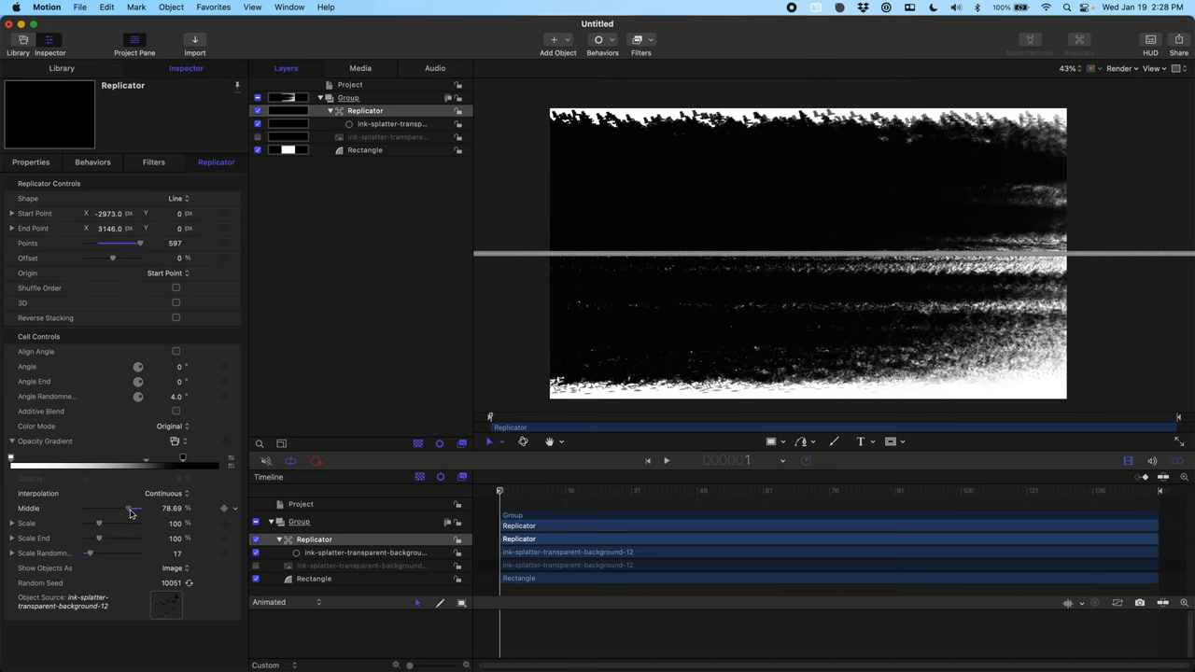
drag(131, 509, 137, 509)
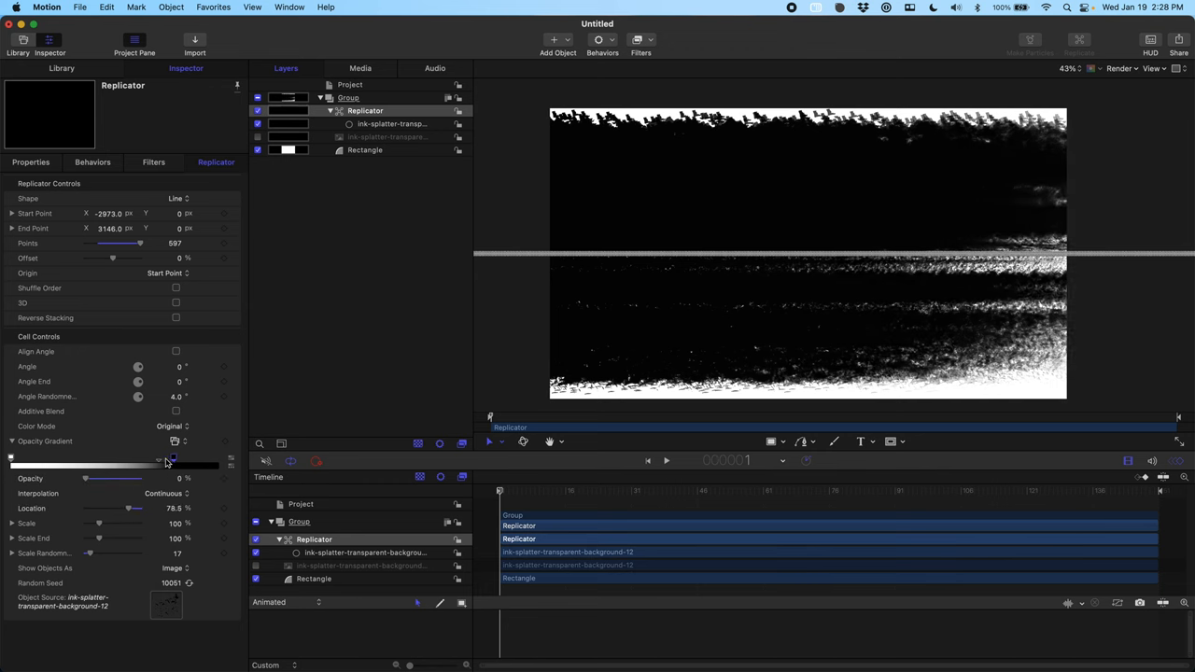
drag(158, 457, 116, 457)
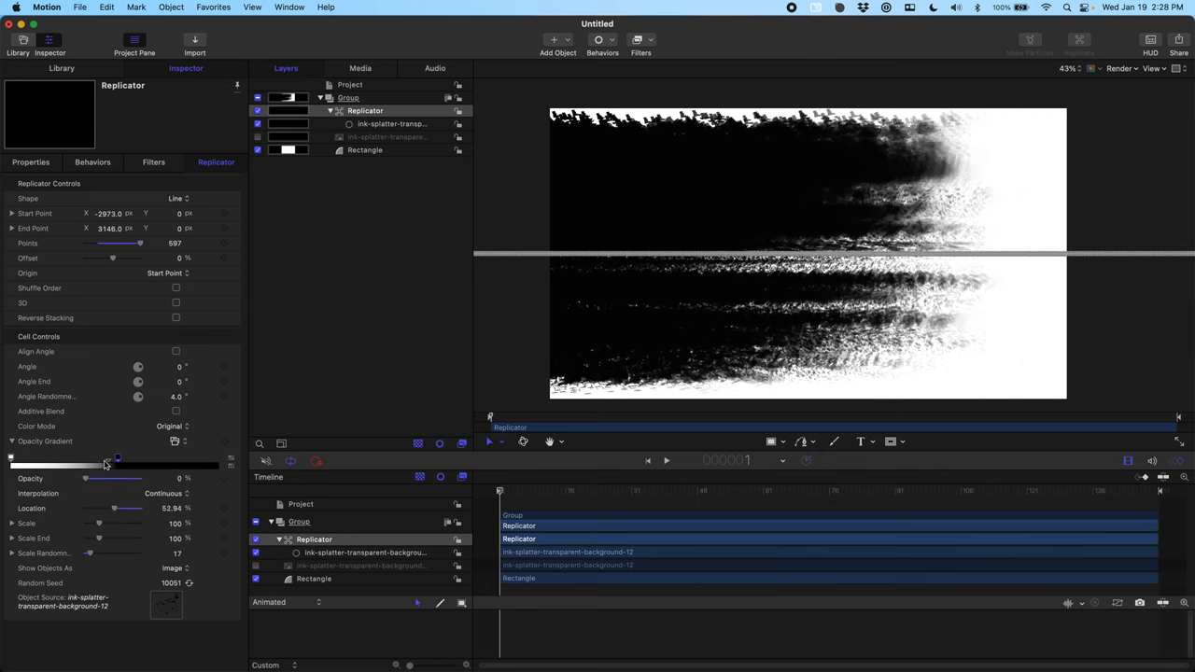
drag(117, 456, 166, 457)
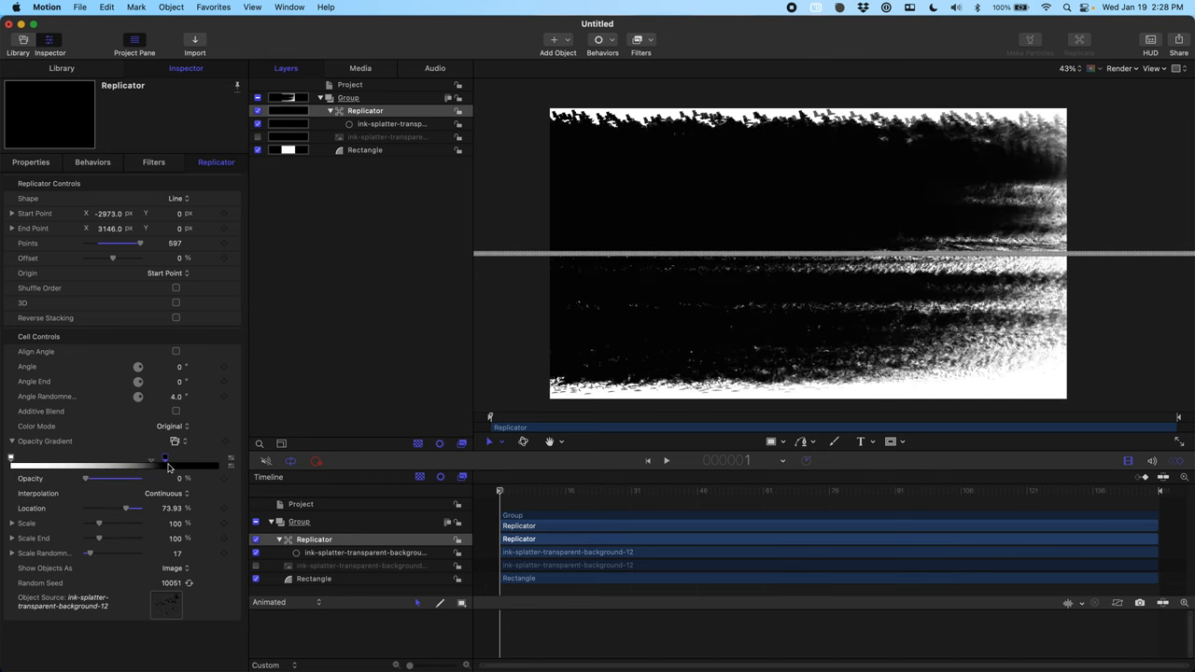
drag(166, 458, 82, 457)
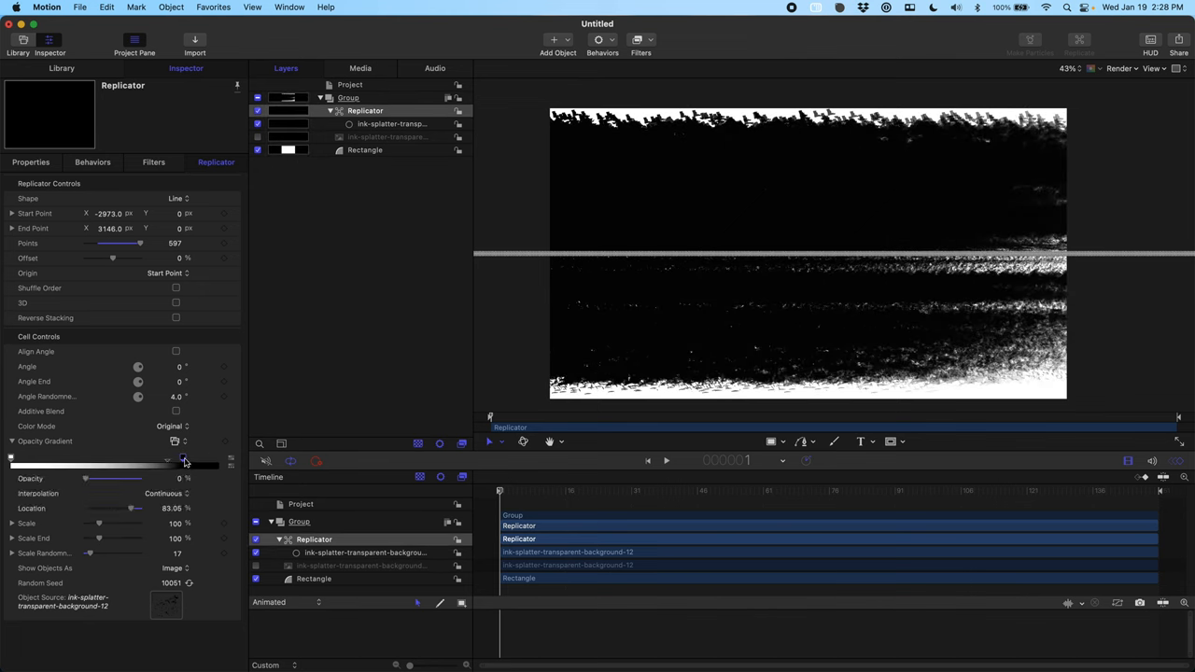
mouse_move(184, 459)
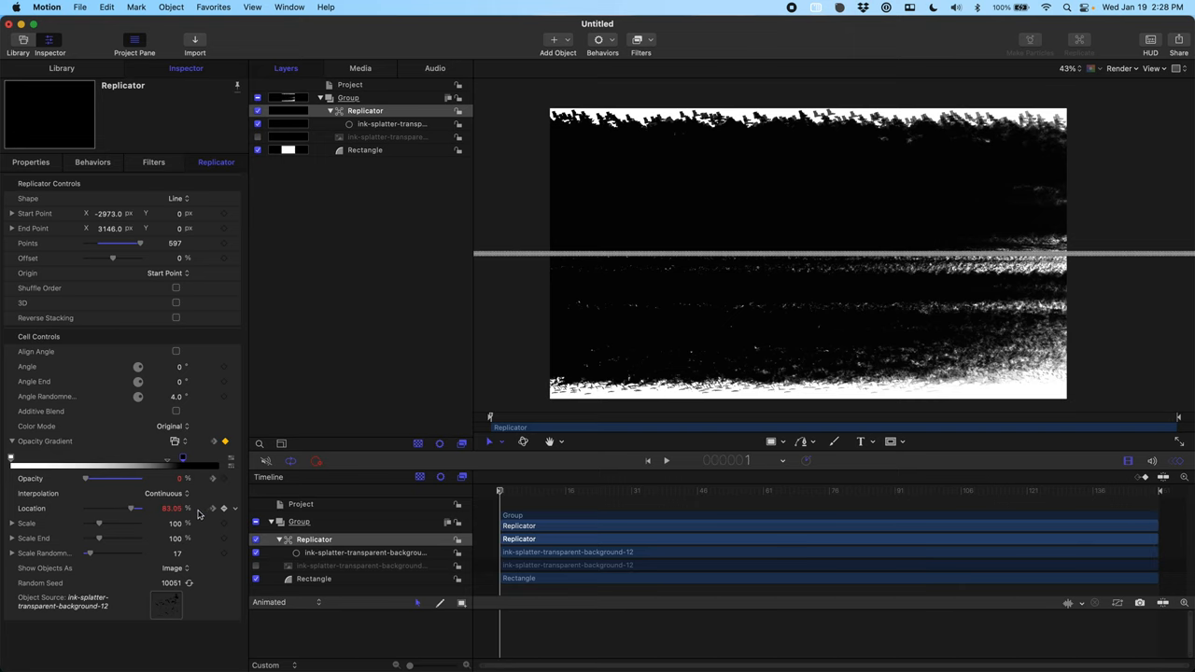
double_click(172, 508)
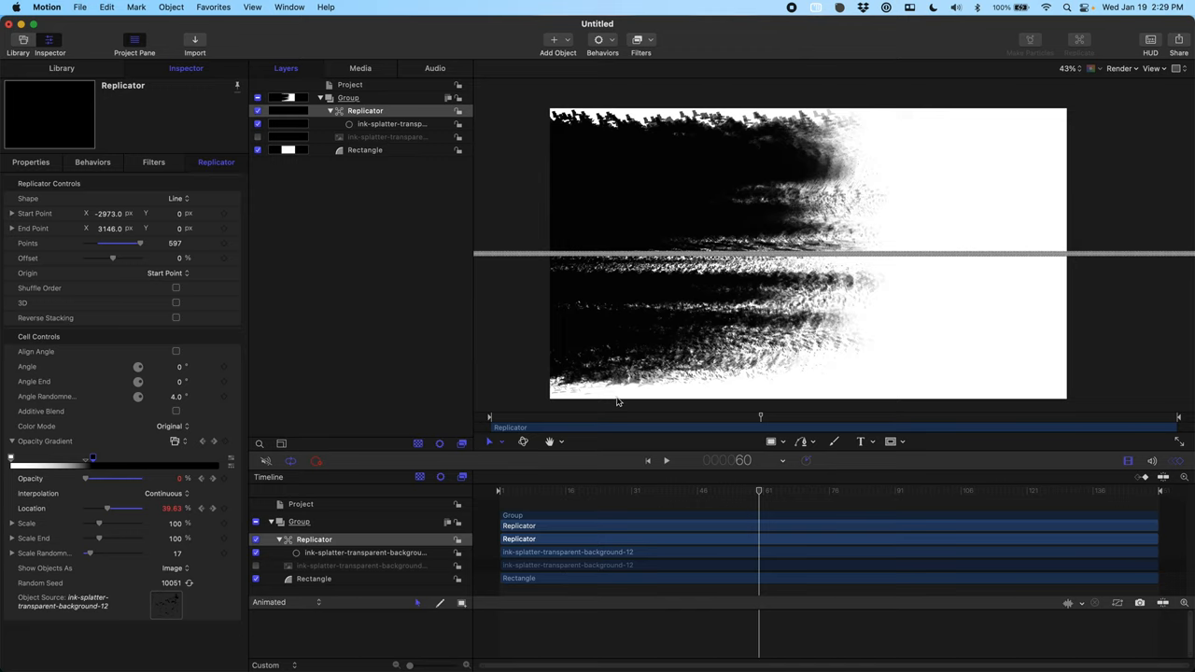
mouse_move(643, 124)
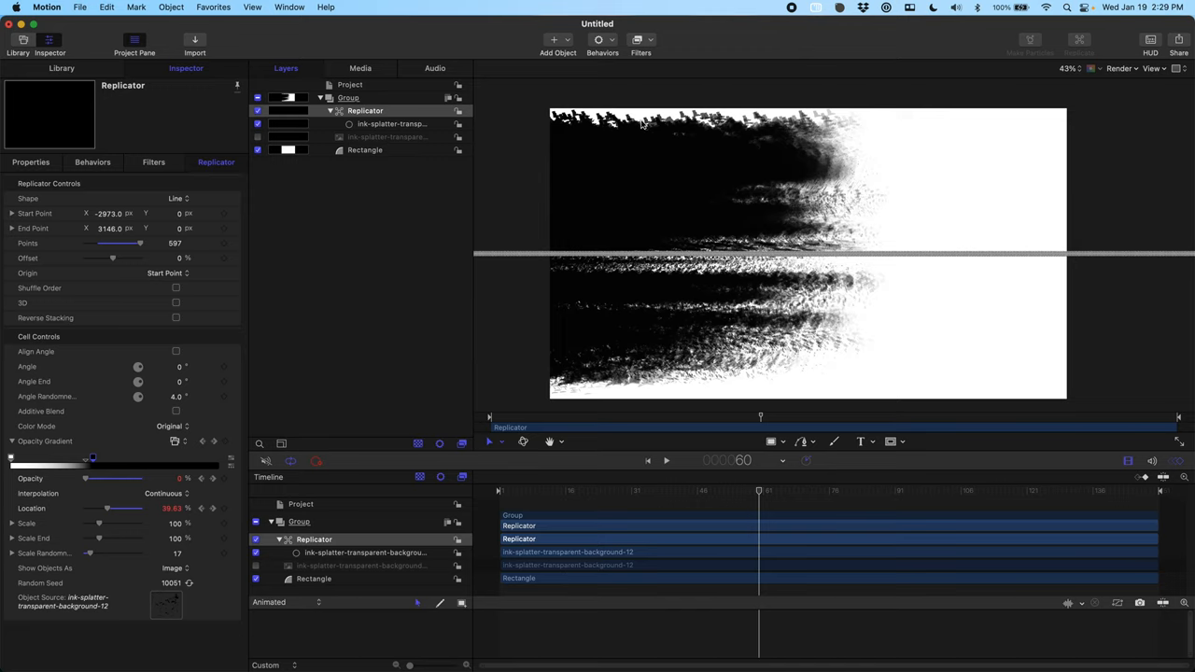
mouse_move(644, 120)
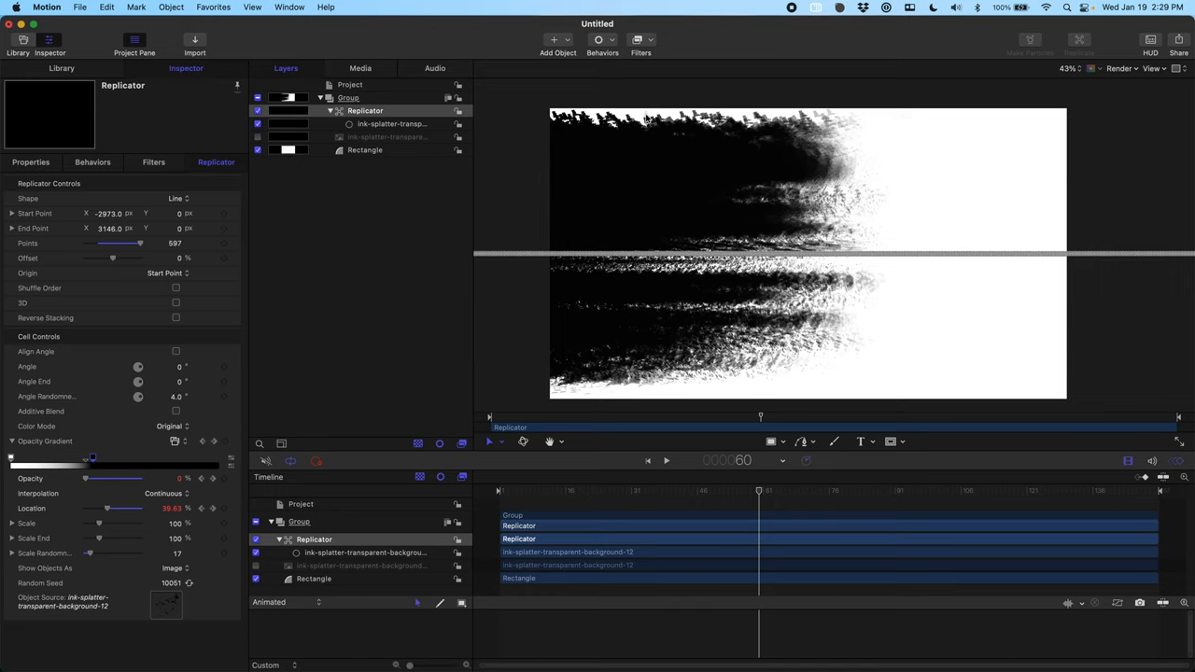
mouse_move(596, 344)
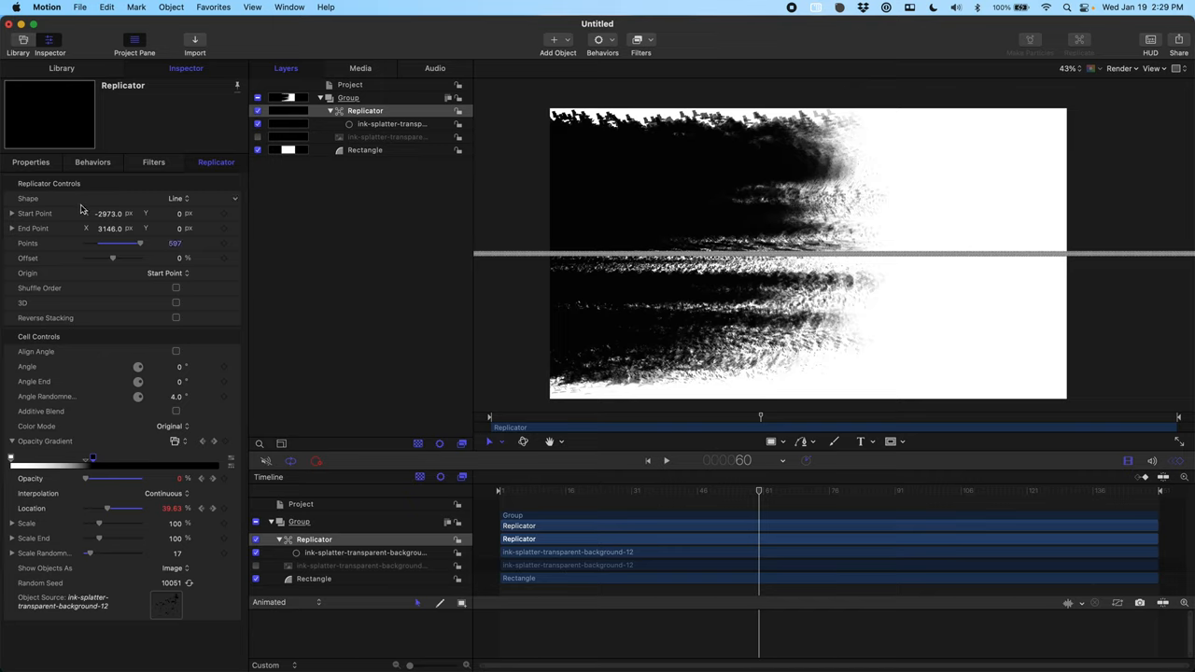
mouse_move(371, 127)
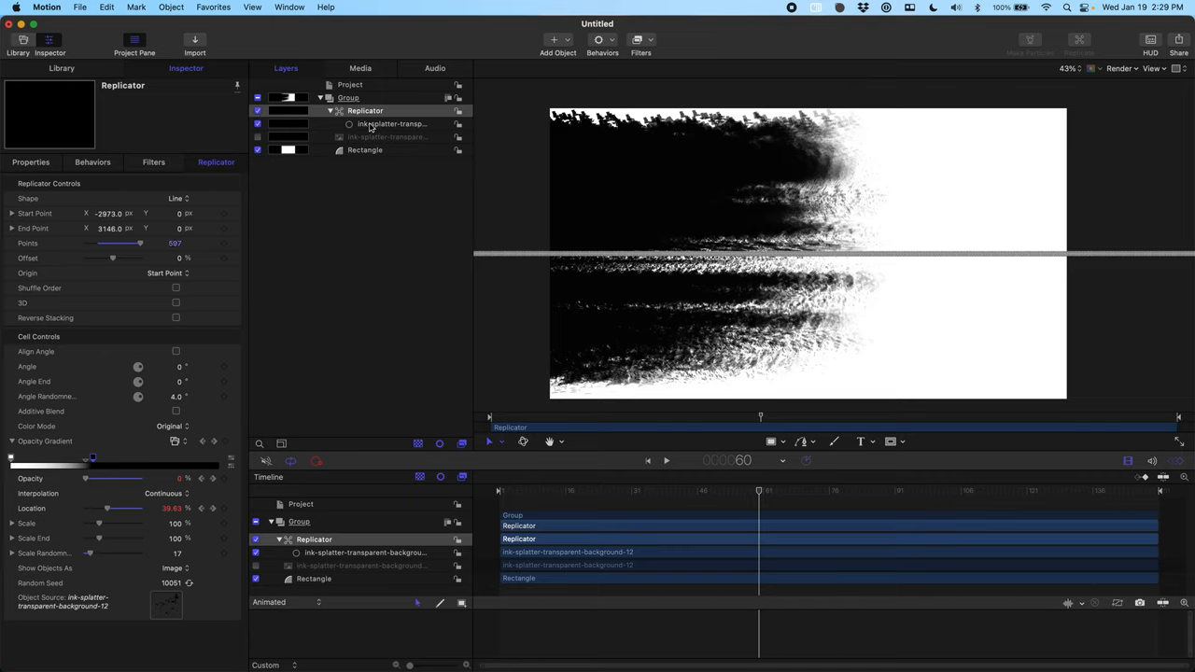
Scale the hidden ink-splatter image to 120% and check the animation's final frame.
click(387, 136)
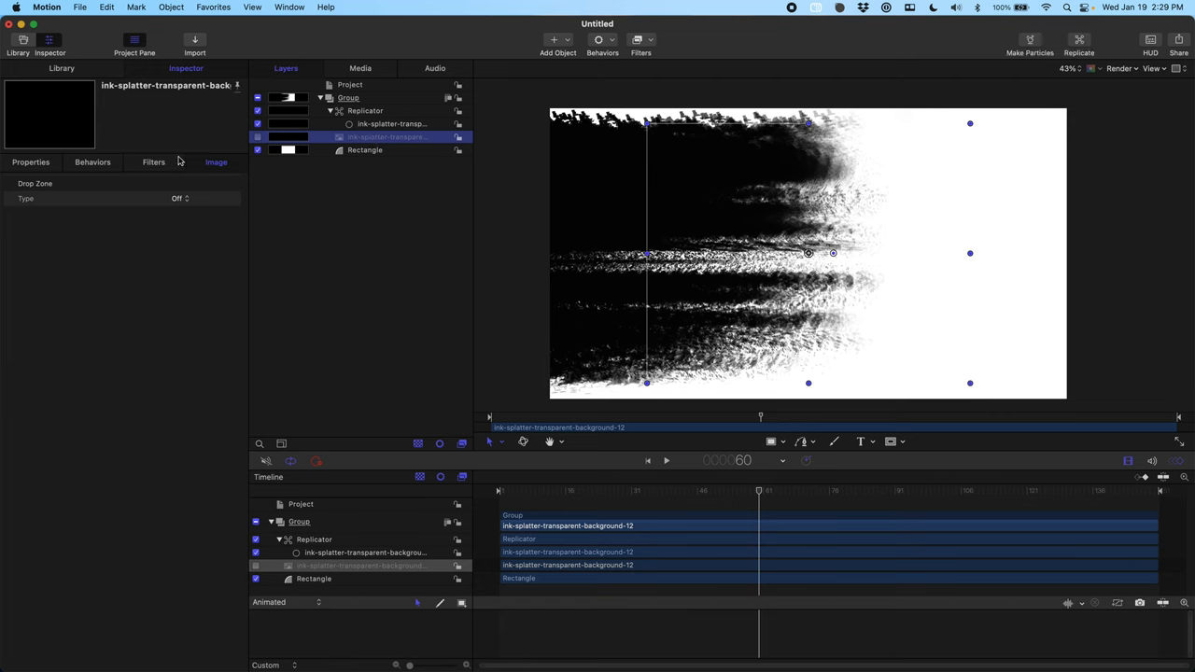
click(31, 161)
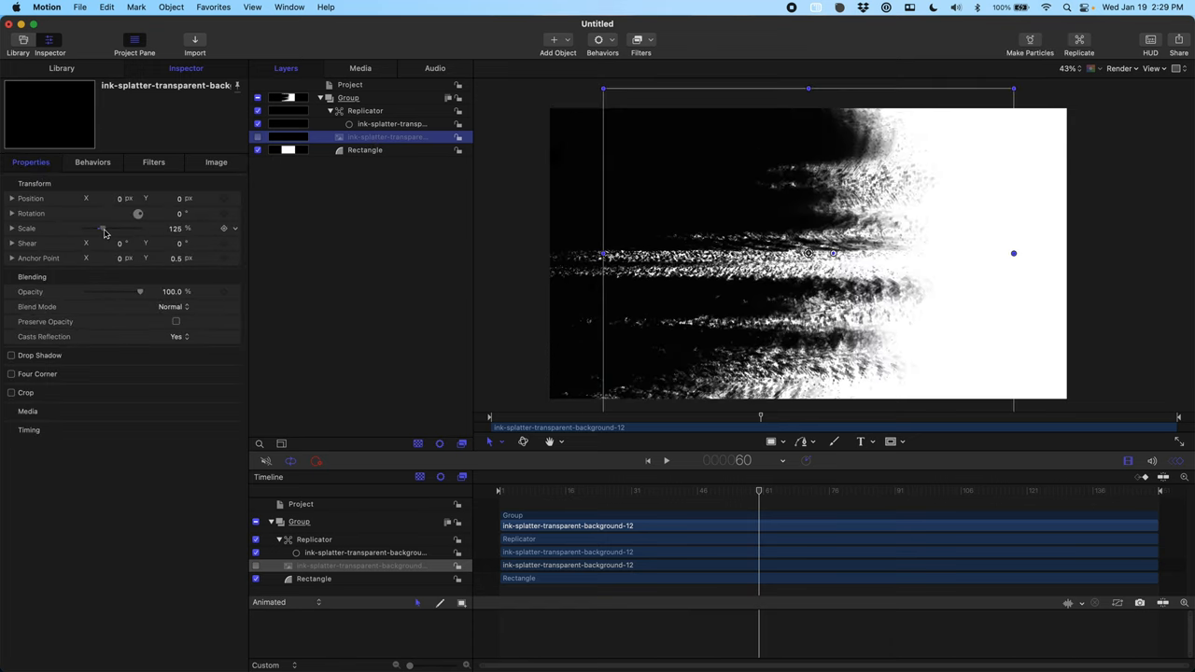
drag(112, 229, 101, 228)
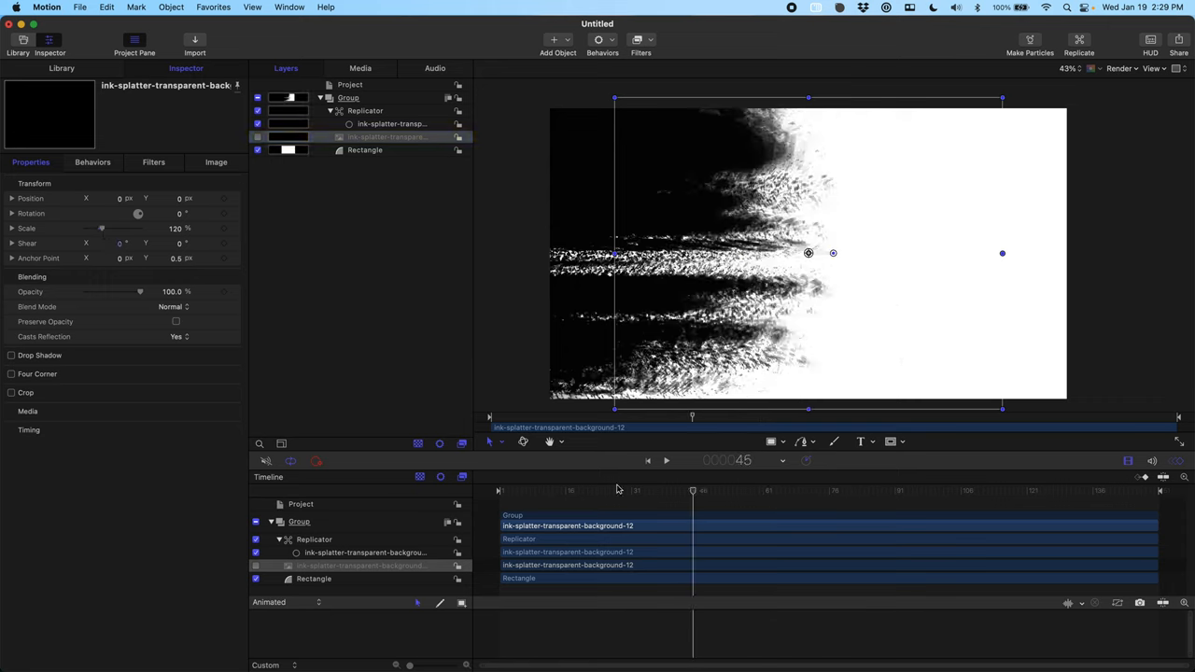
drag(693, 490, 974, 490)
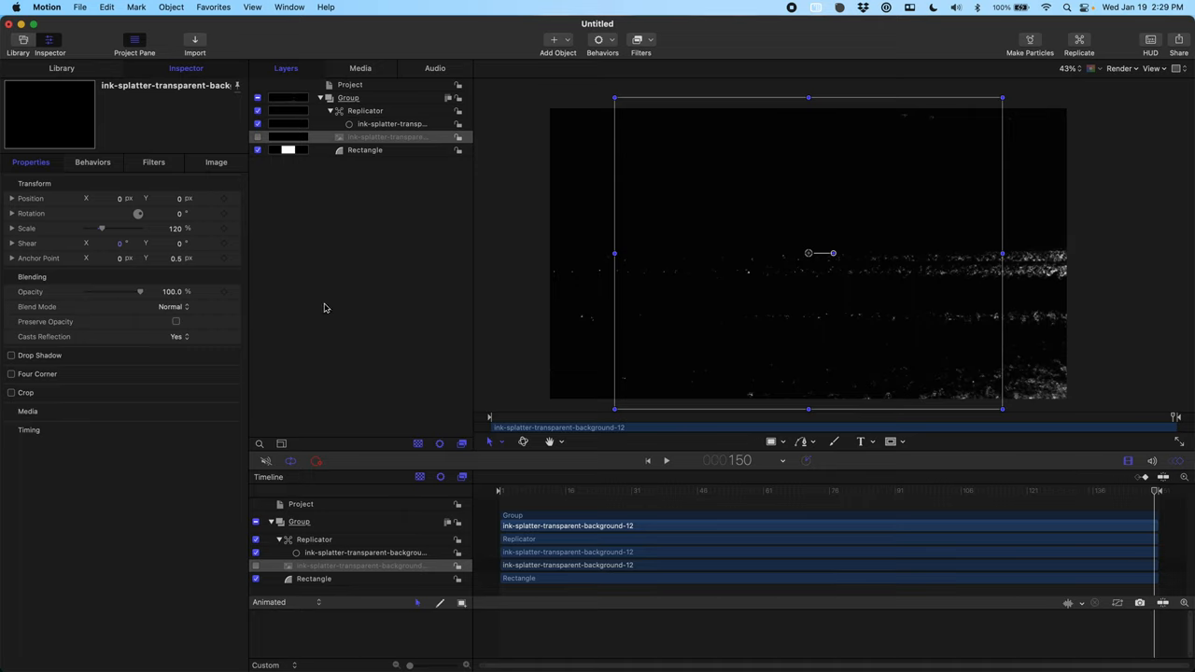
mouse_move(345, 543)
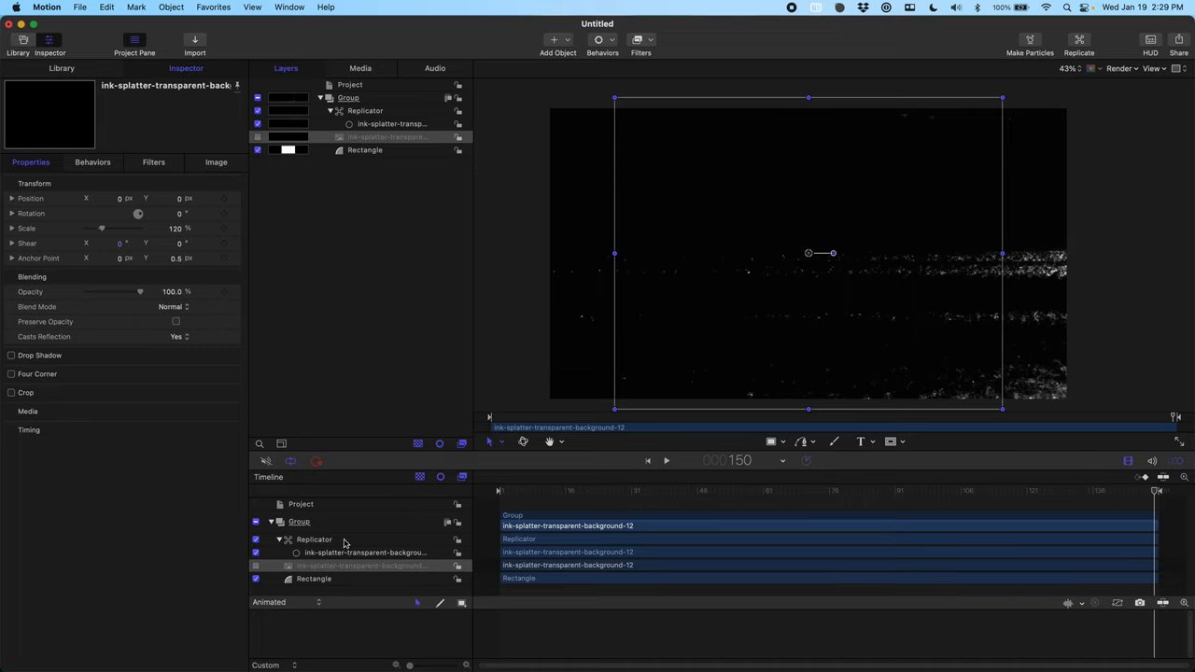
click(80, 7)
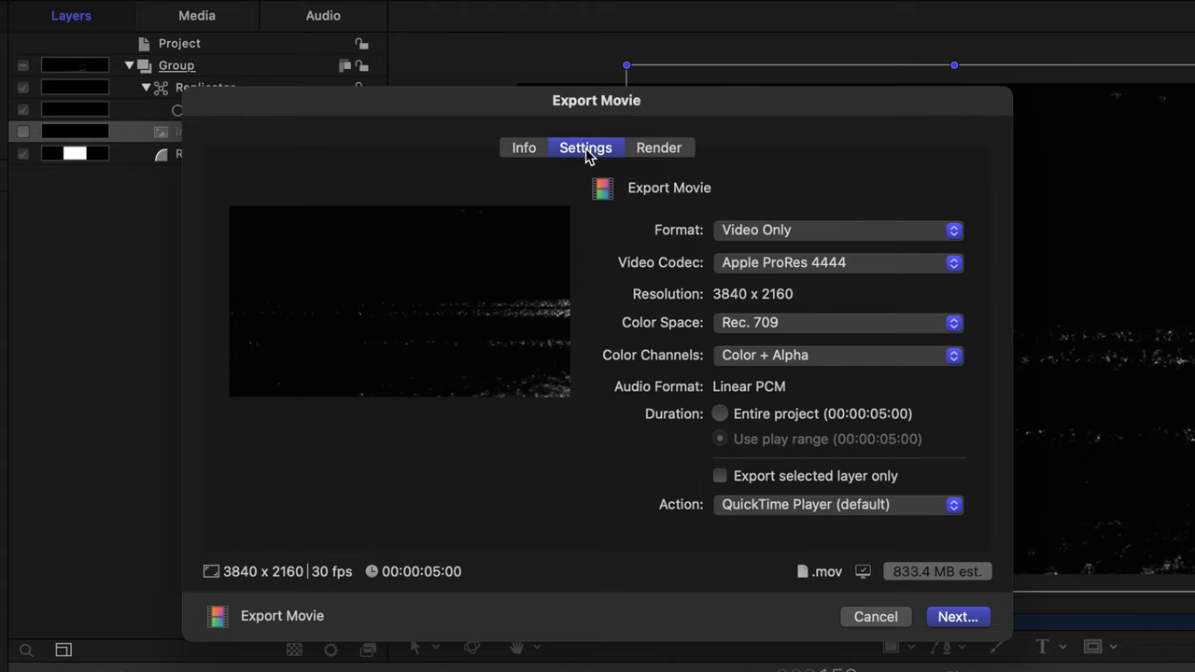
mouse_move(628, 262)
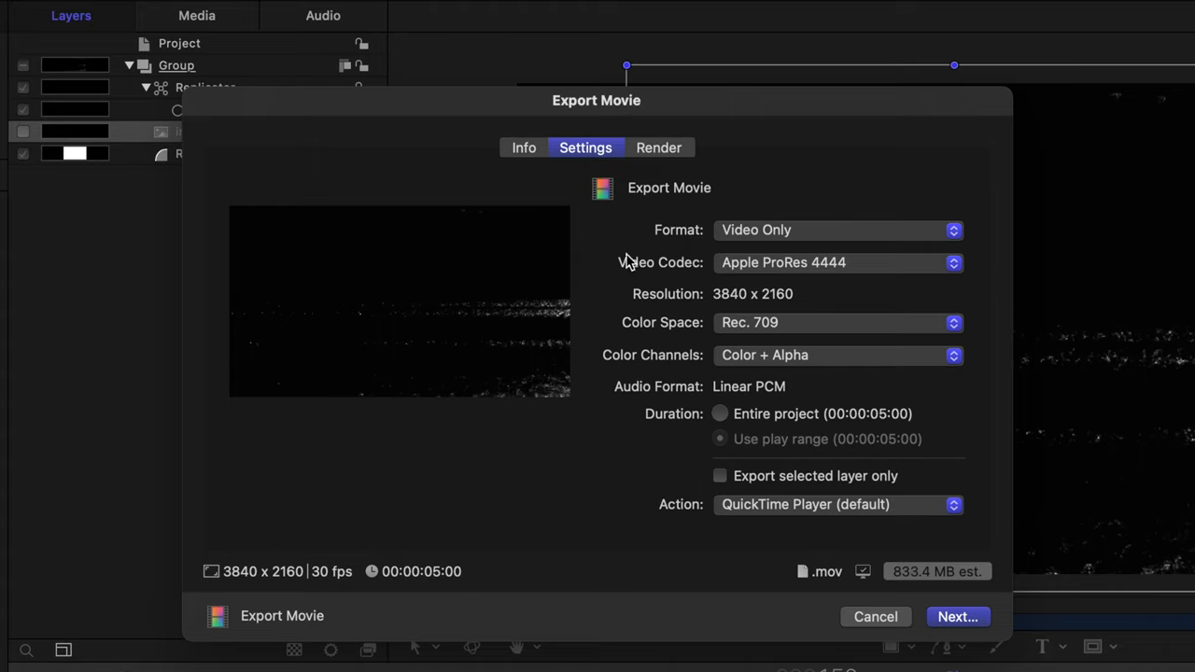
Export the movie with Apple ProRes 422 and Color-only channels.
click(836, 262)
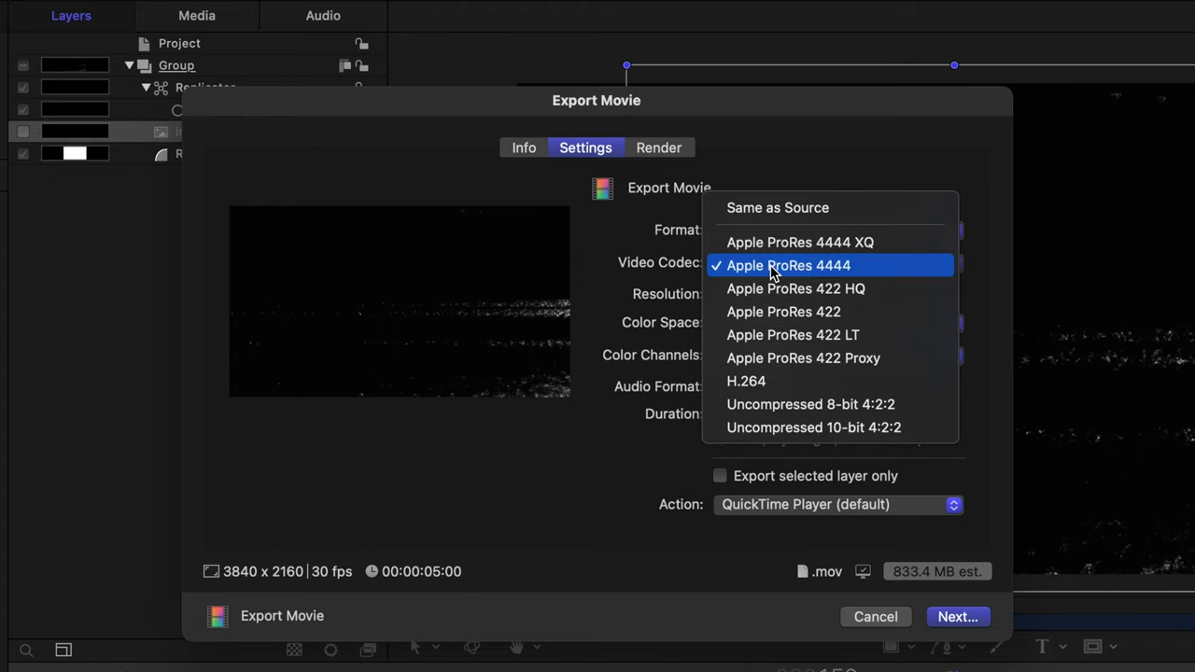
click(782, 311)
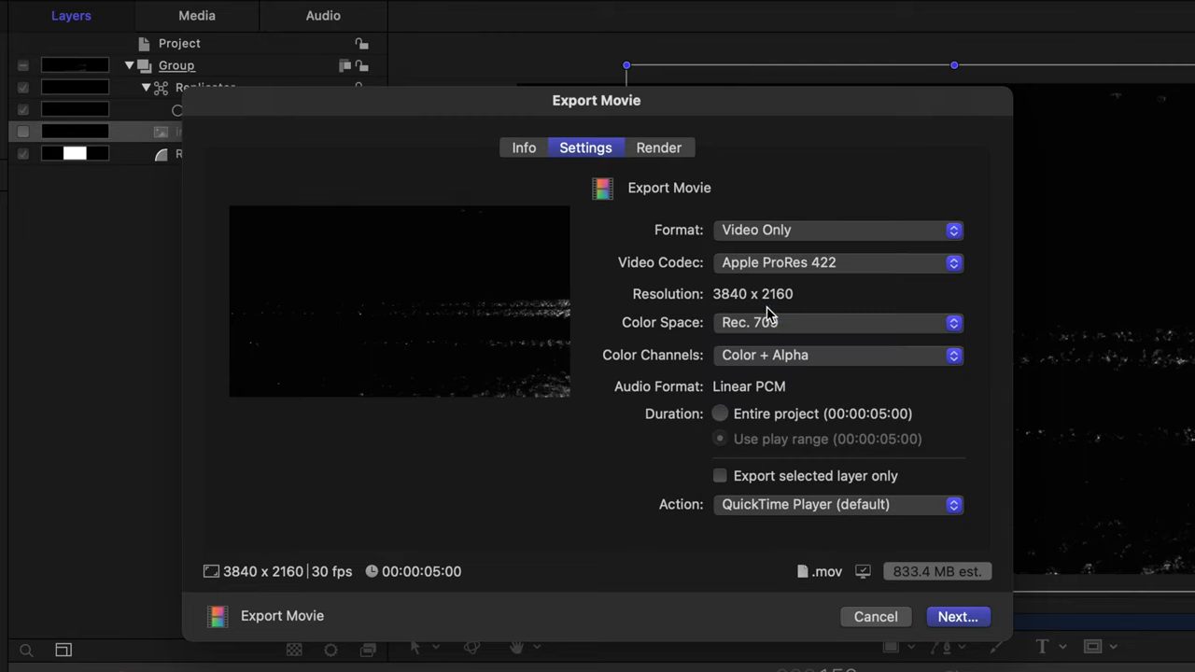
click(836, 355)
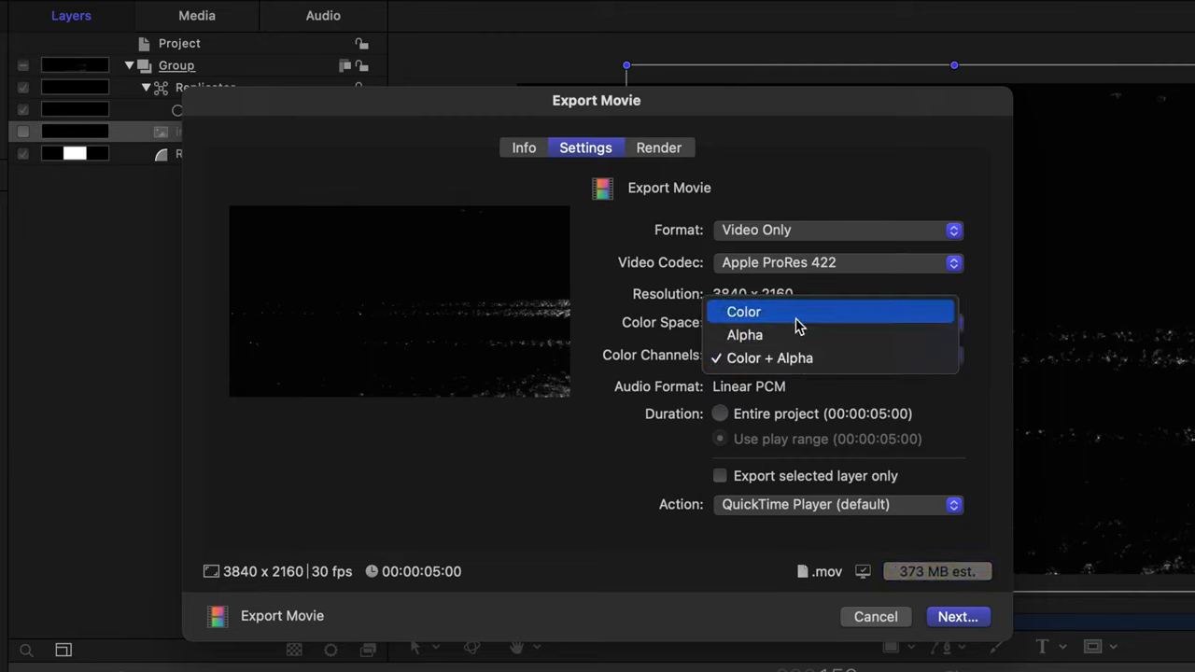
click(743, 312)
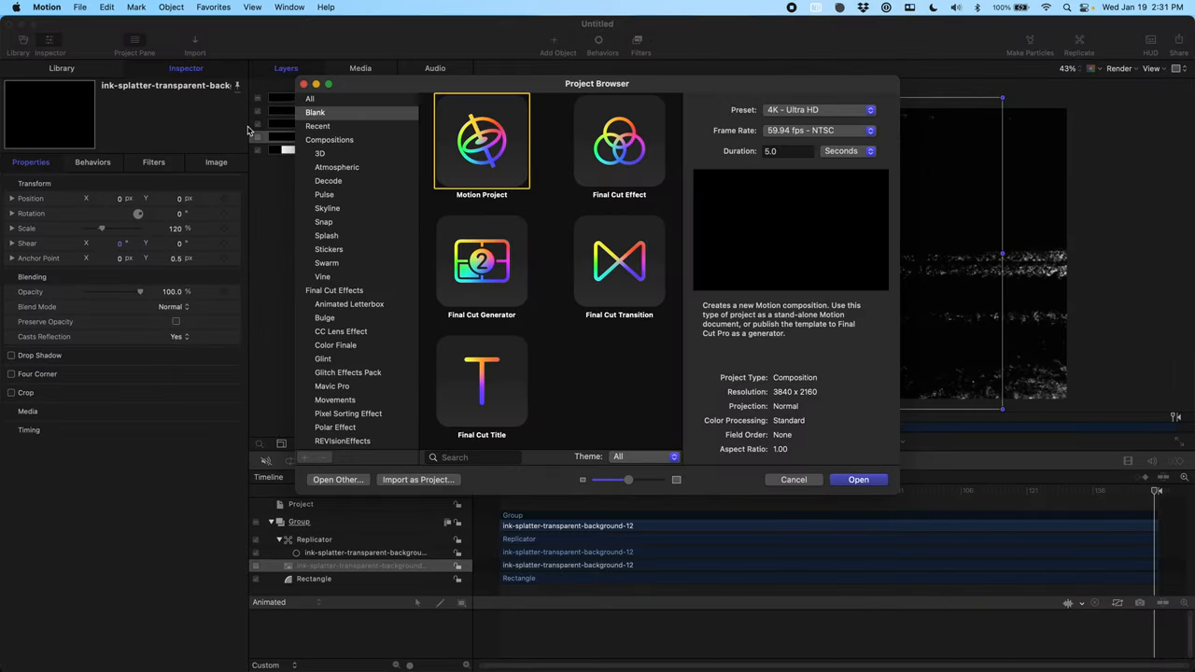
Create a Final Cut Transition project at 30 fps.
click(619, 262)
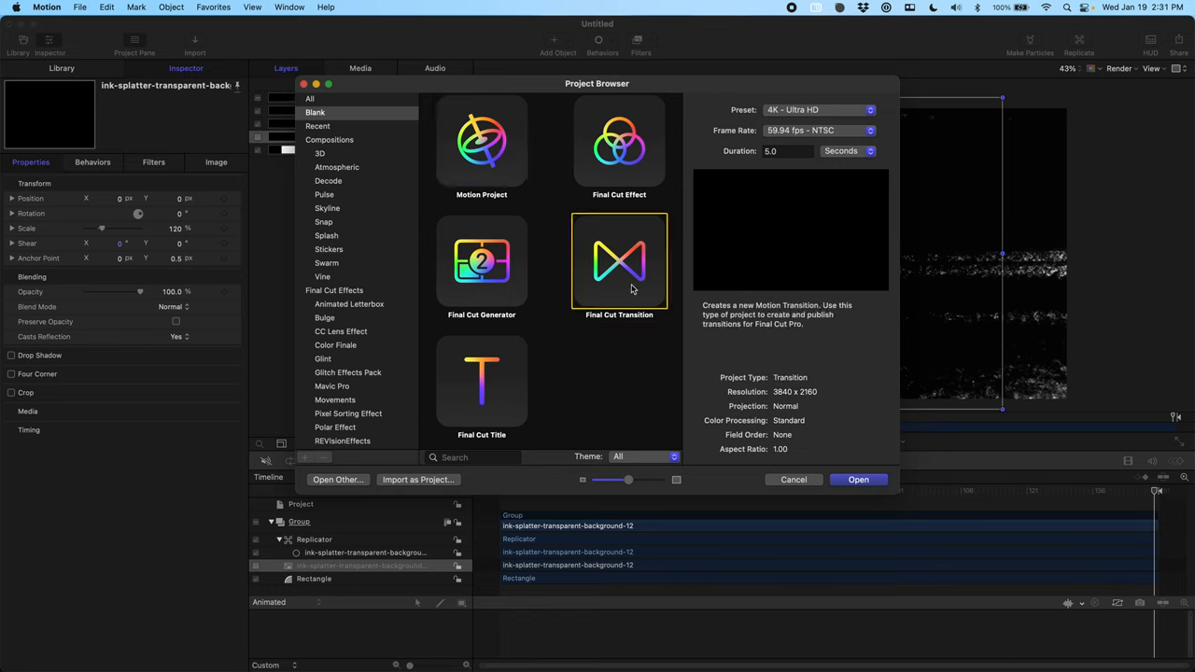
click(819, 130)
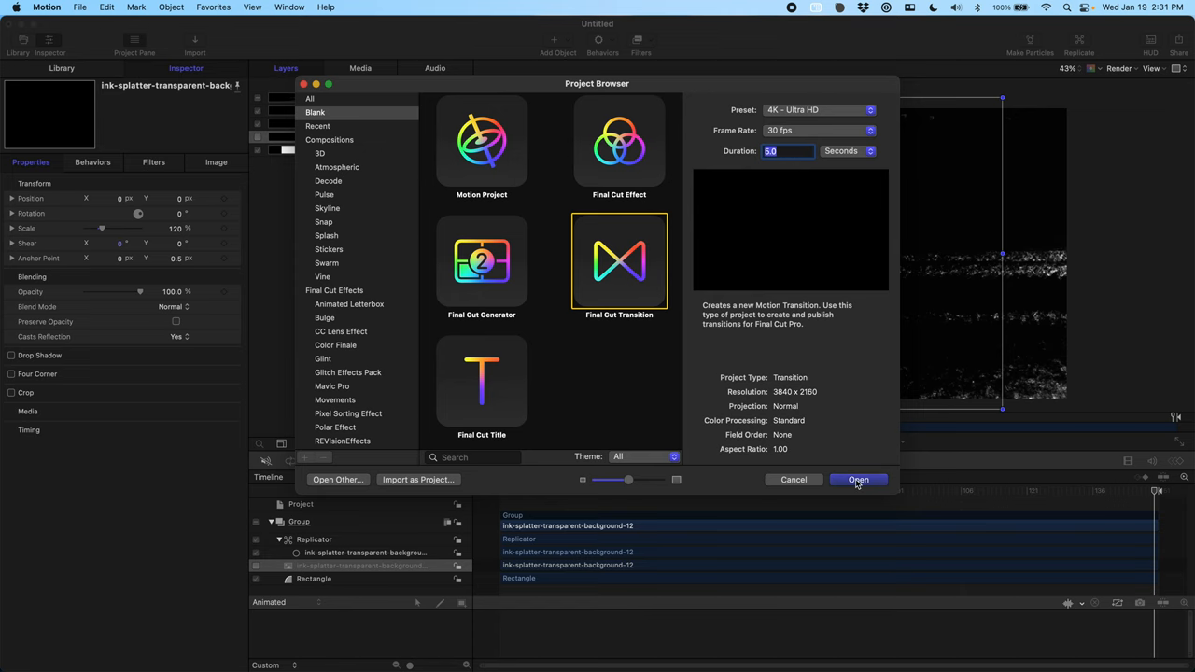
click(857, 478)
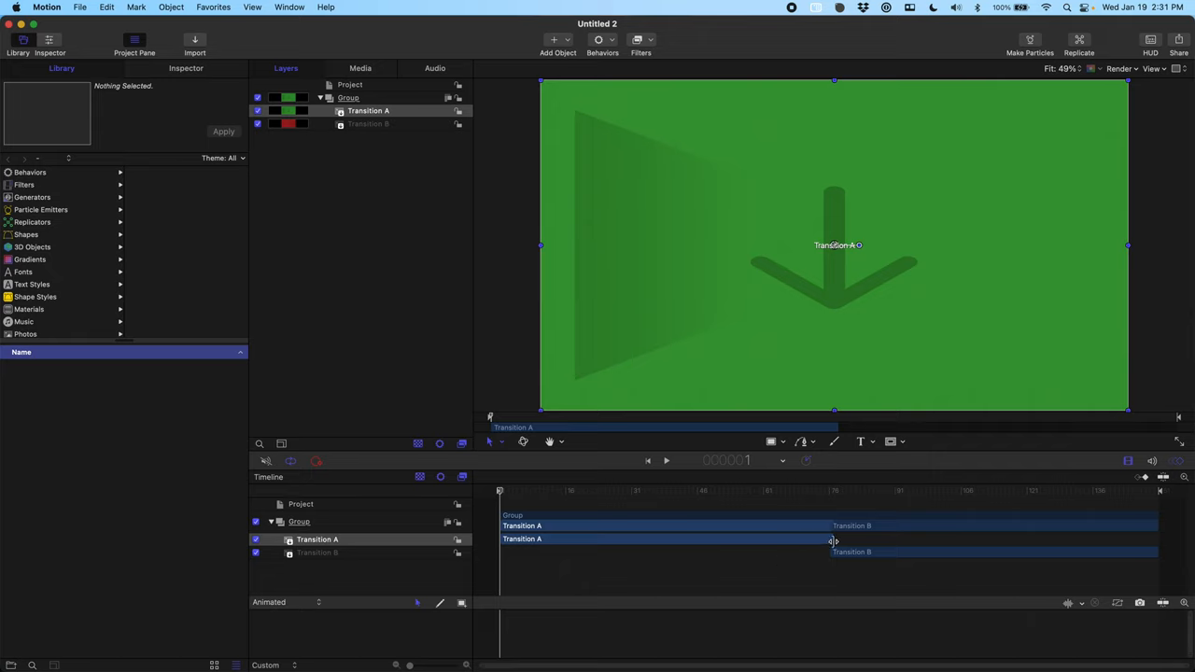
Stretch the Transition A and Transition B placeholders across the full timeline.
drag(834, 538, 1129, 538)
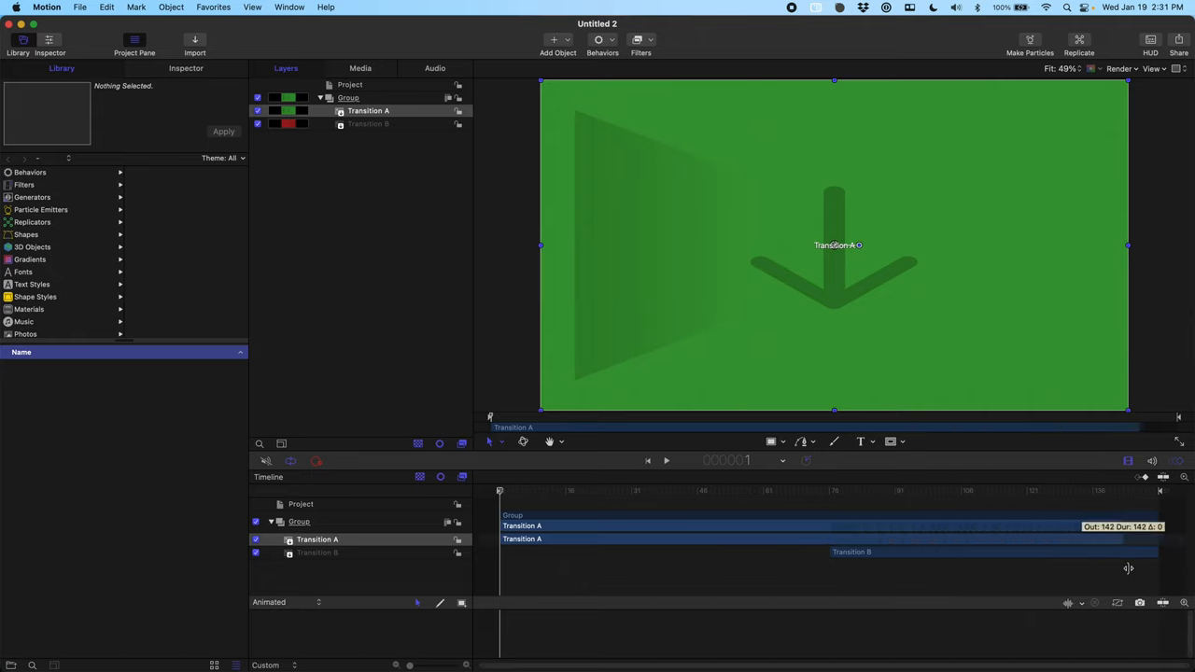
drag(1127, 525, 1158, 525)
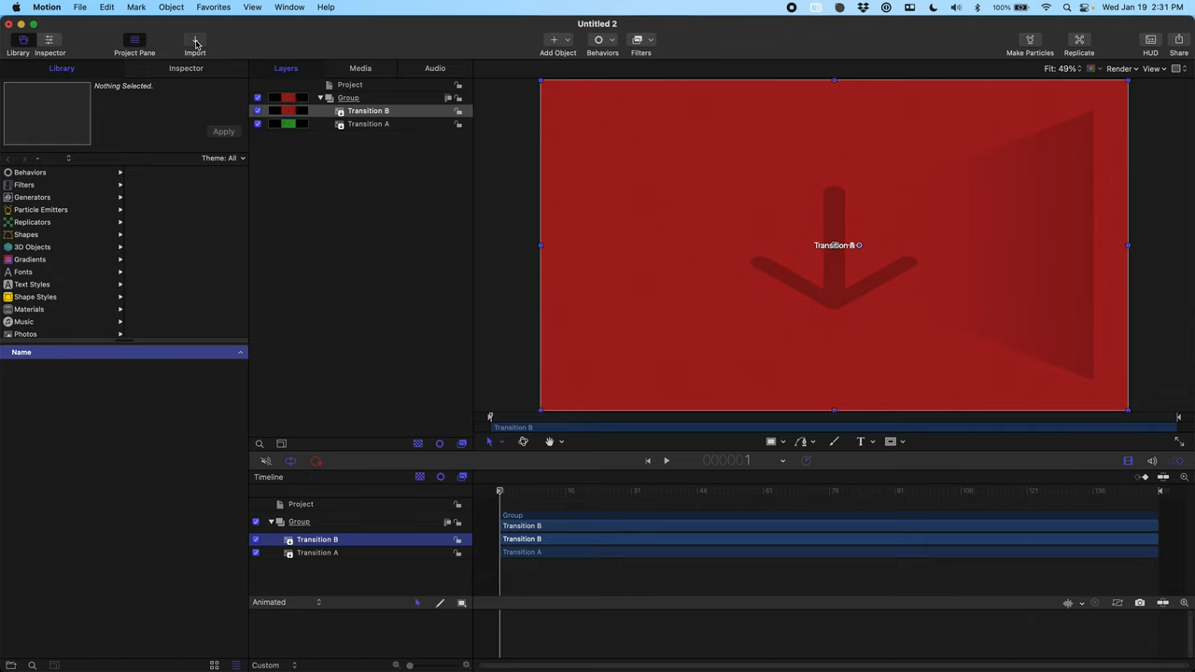
Import the exported ink-brush movie as a Brush layer above both transitions.
click(194, 41)
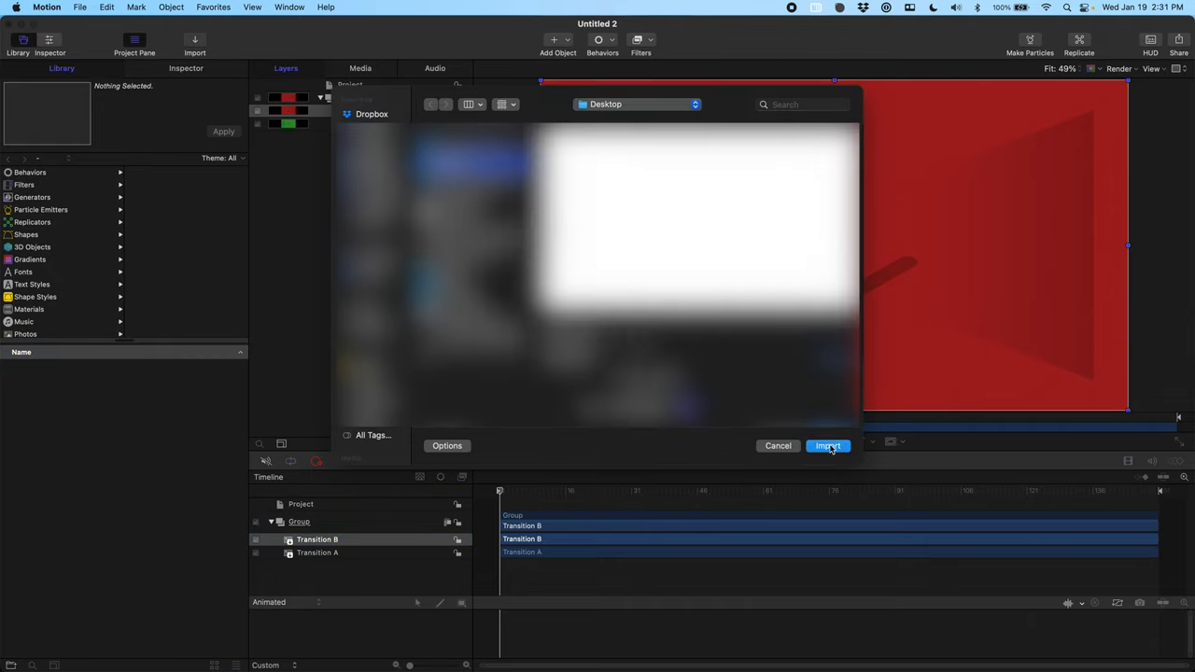
click(827, 445)
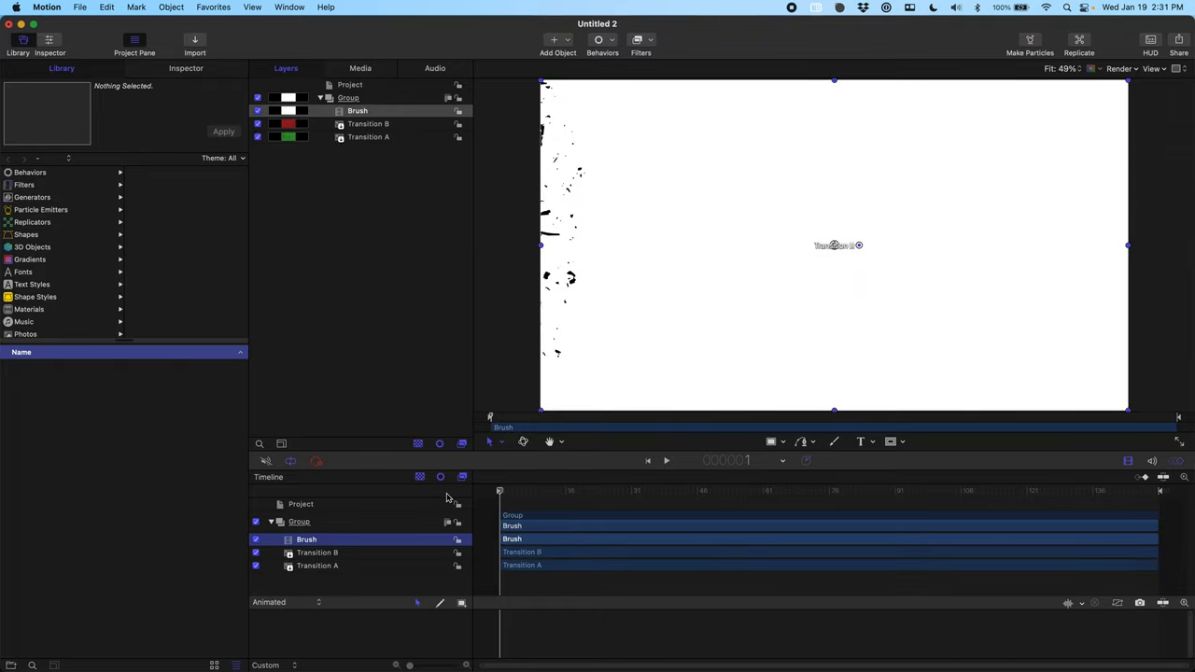
mouse_move(335, 533)
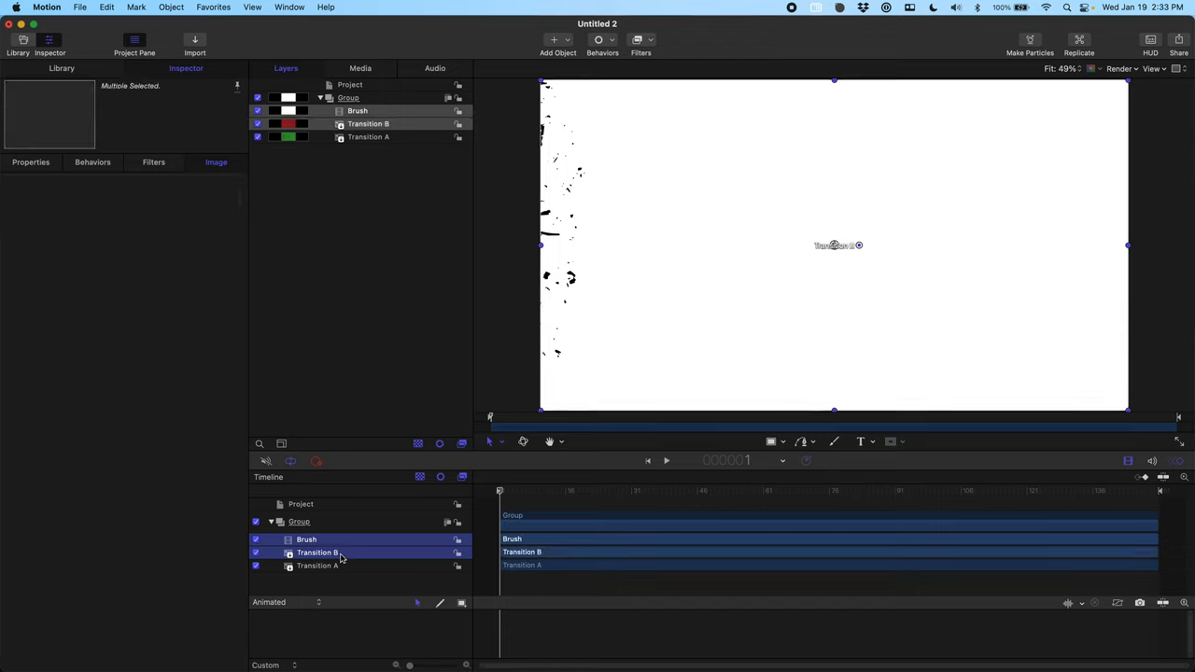
Group Brush with Transition B, then preview an early brush-stroke frame in Properties.
right_click(318, 551)
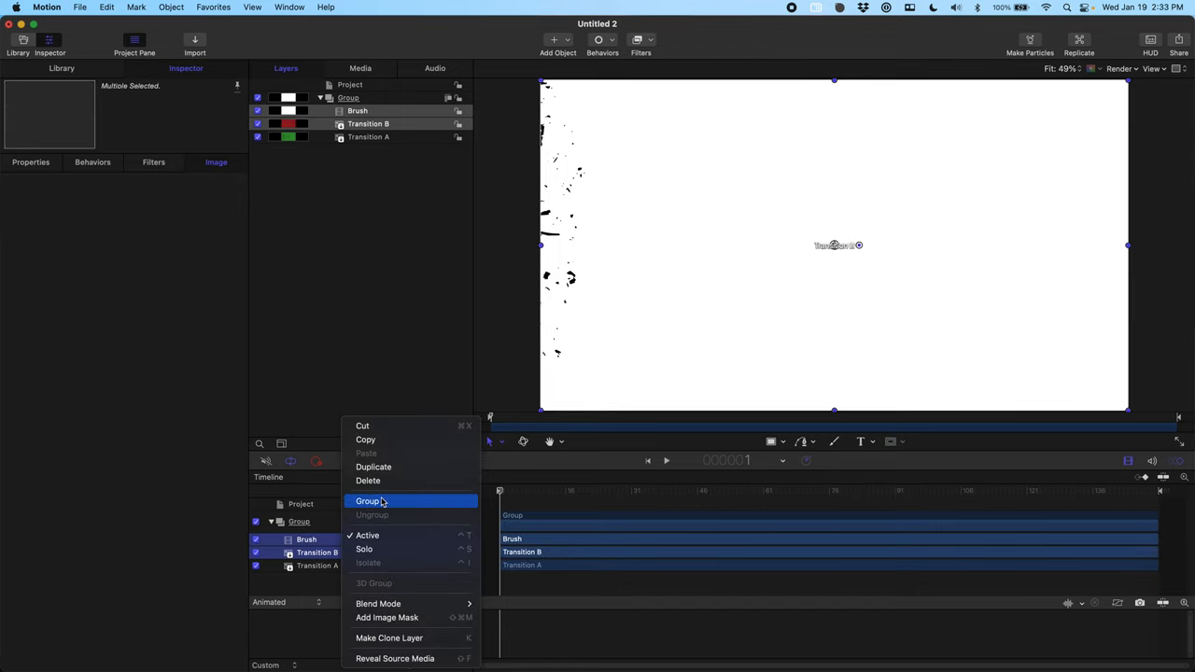
click(368, 501)
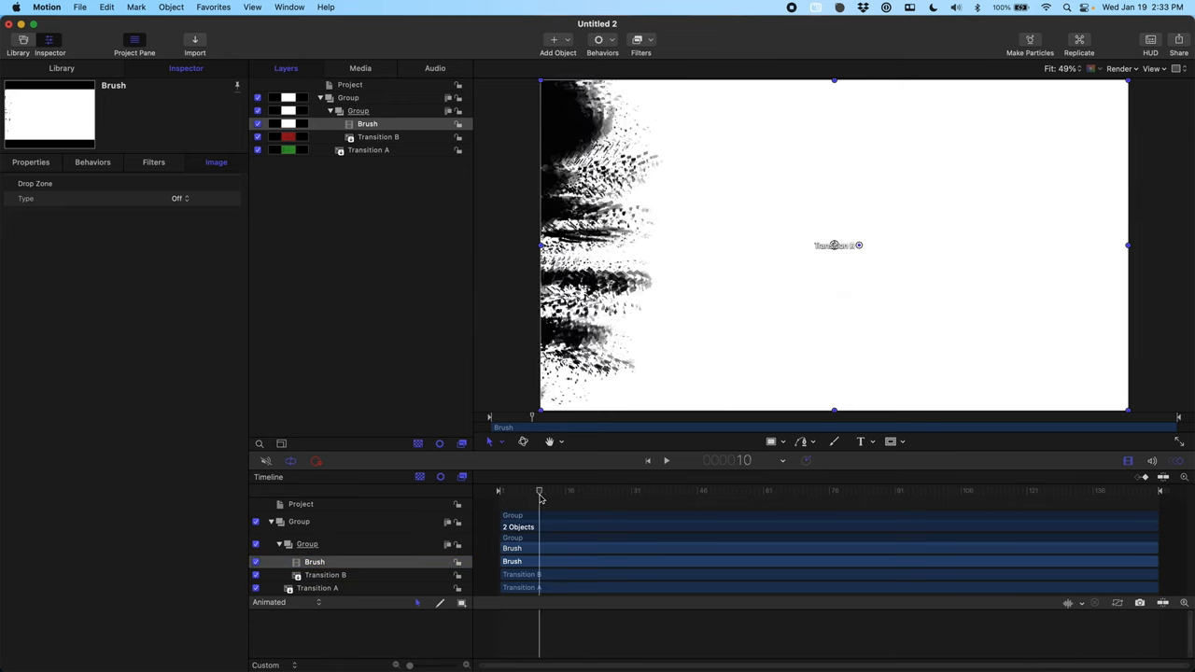
click(587, 490)
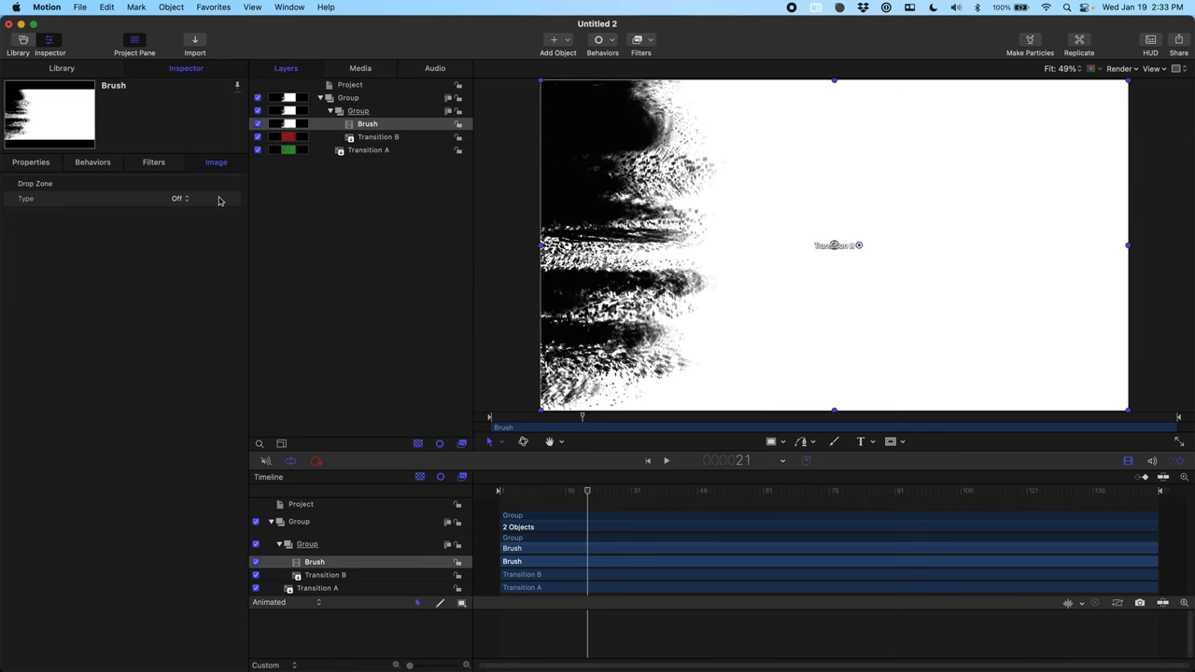
click(31, 162)
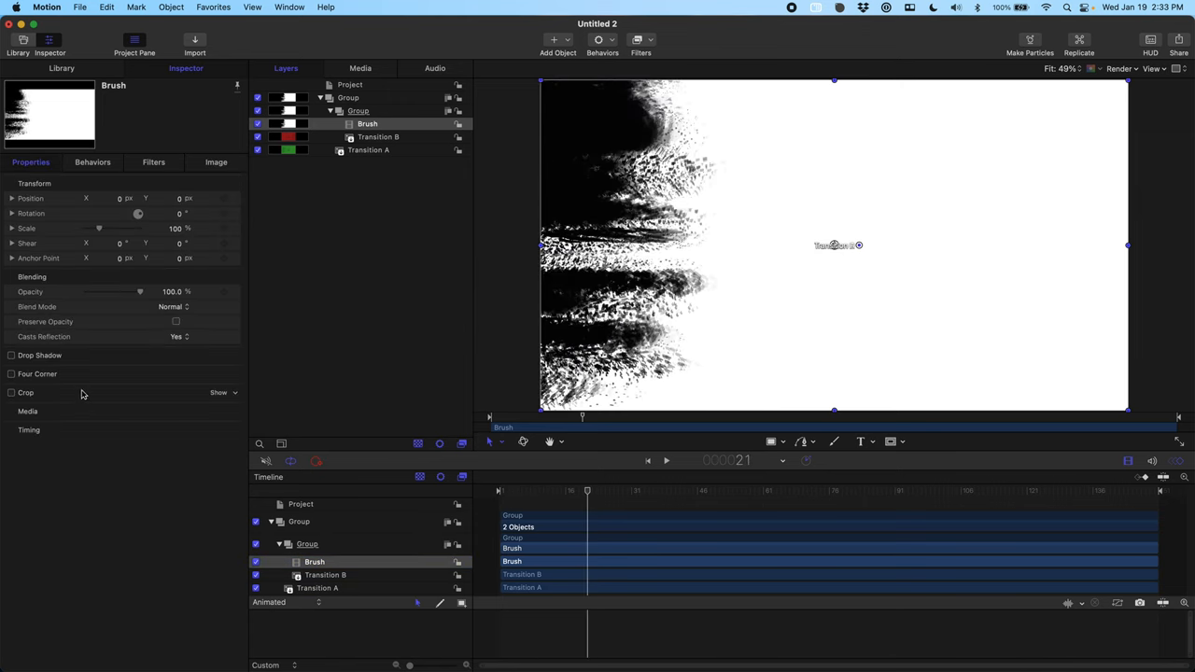
Set the Brush layer's Blend Mode to Silhouette Alpha.
click(172, 306)
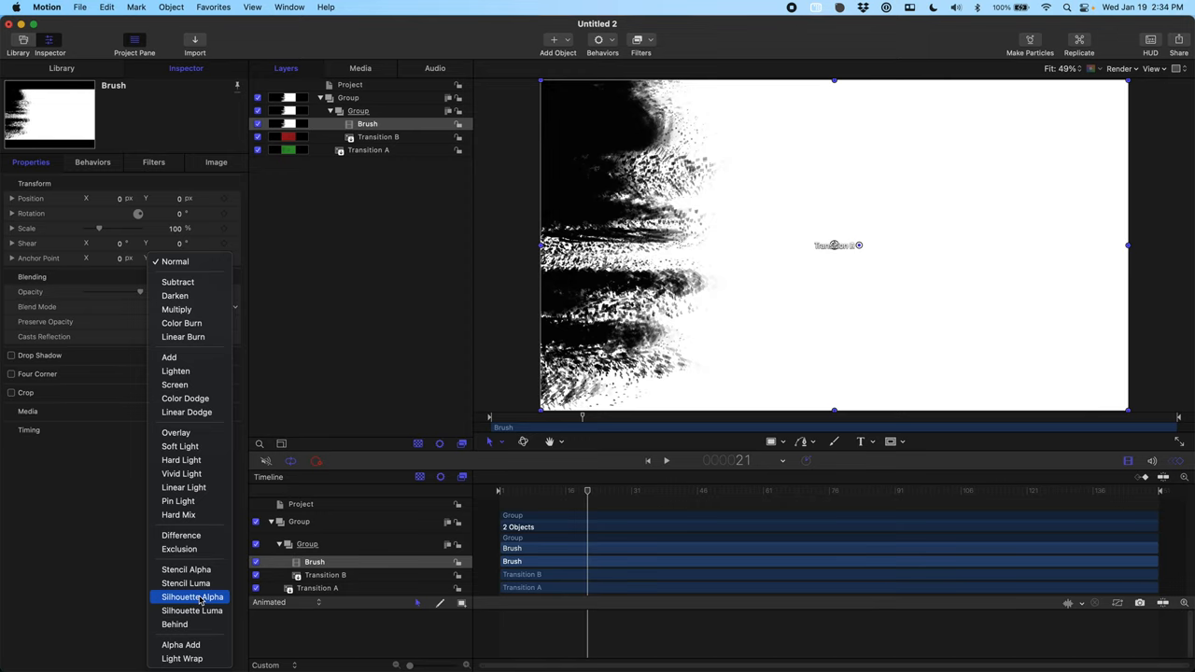
click(192, 610)
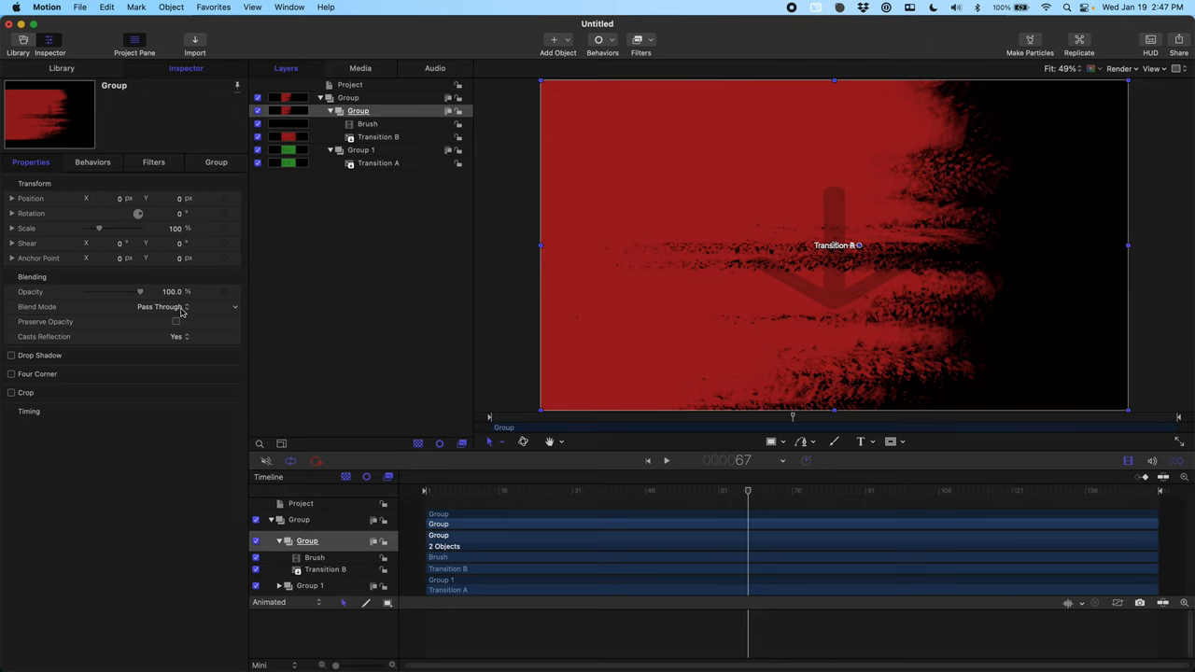
Open the Blend Mode pop-up for the Brush and Transition B group.
click(163, 306)
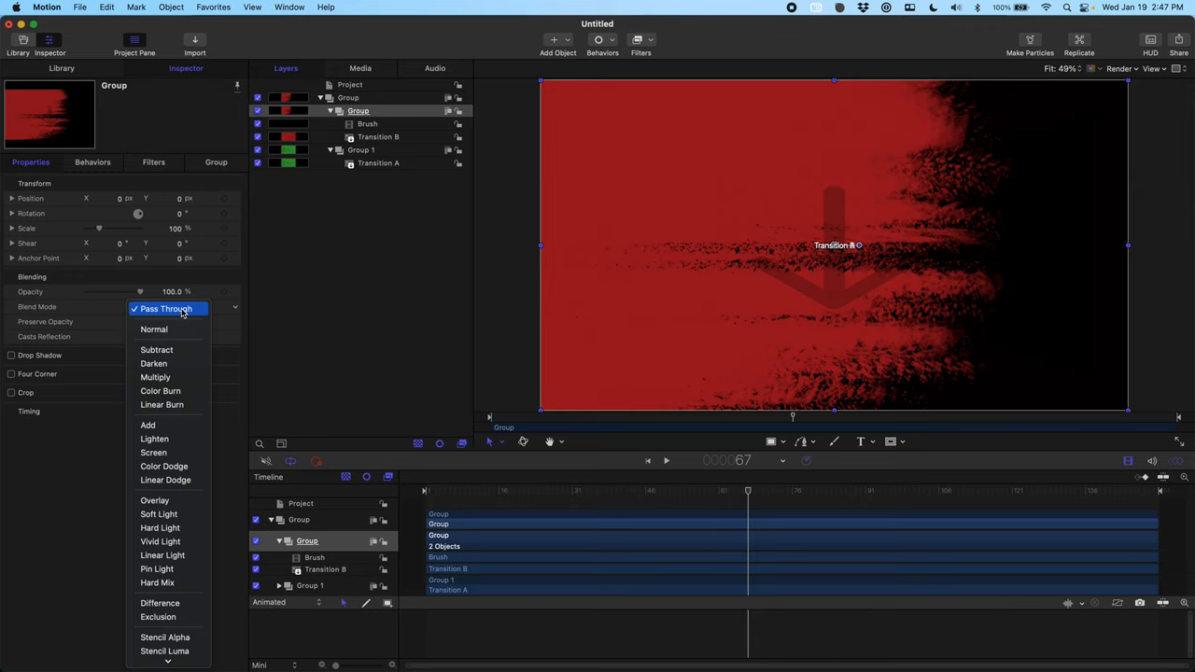
mouse_move(154, 328)
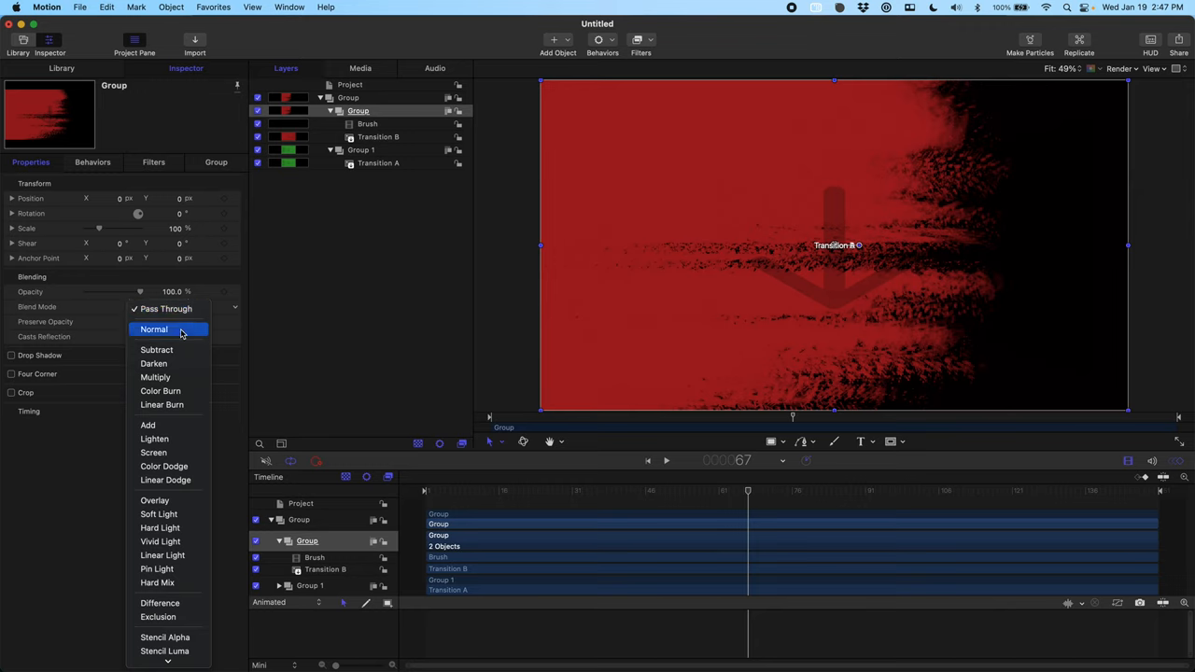